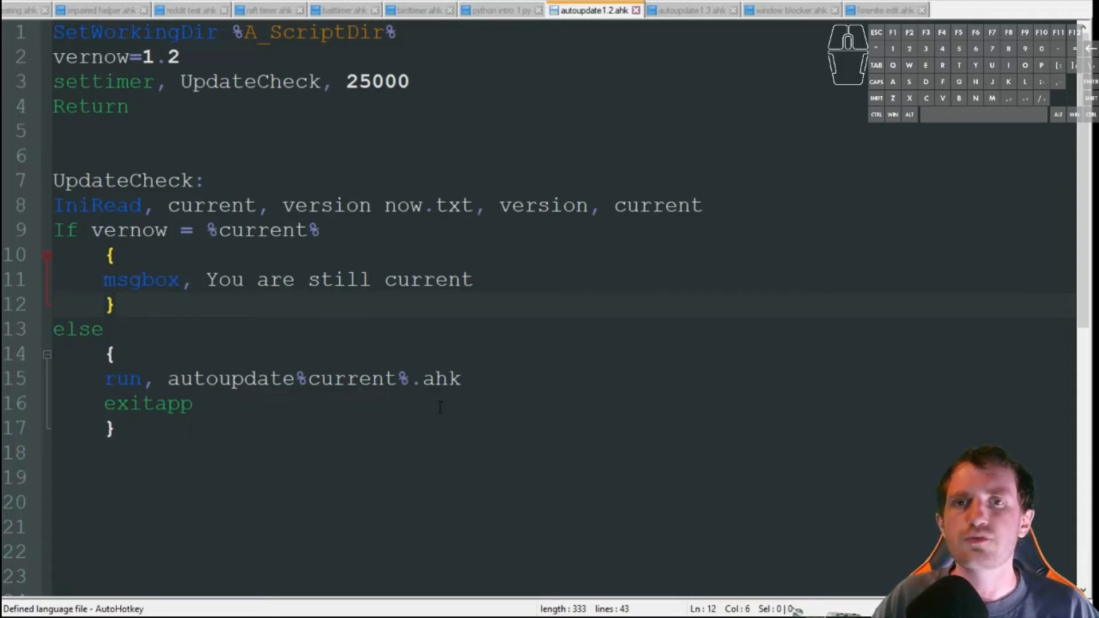
# Append '.3' to the vernow value on line 2 so it reads 1.2.3.
pyautogui.click(115, 303)
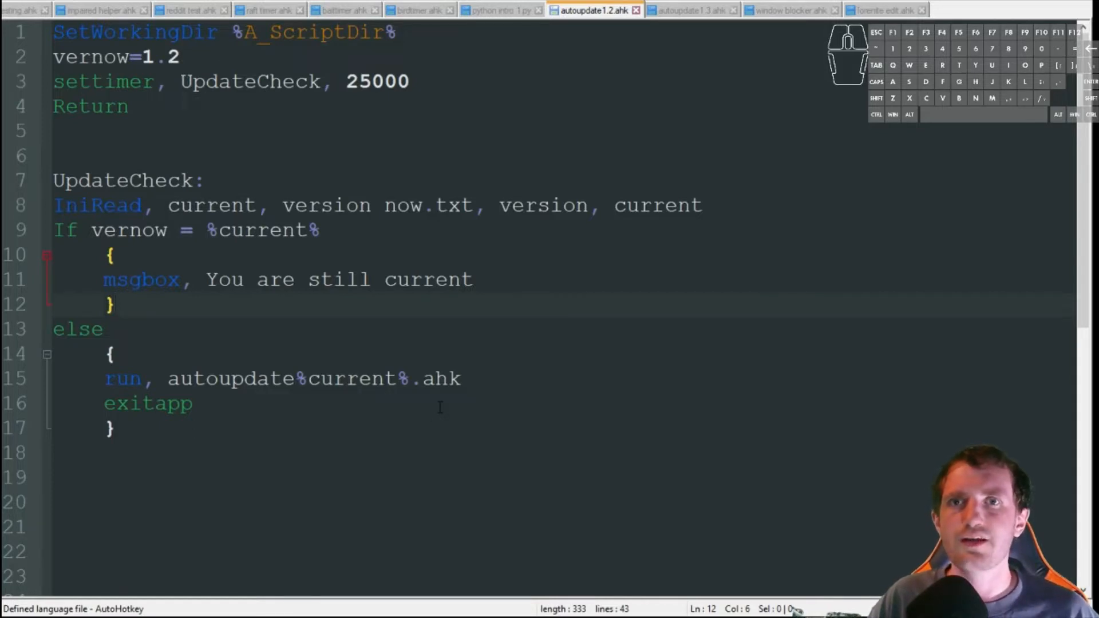
pyautogui.click(115, 305)
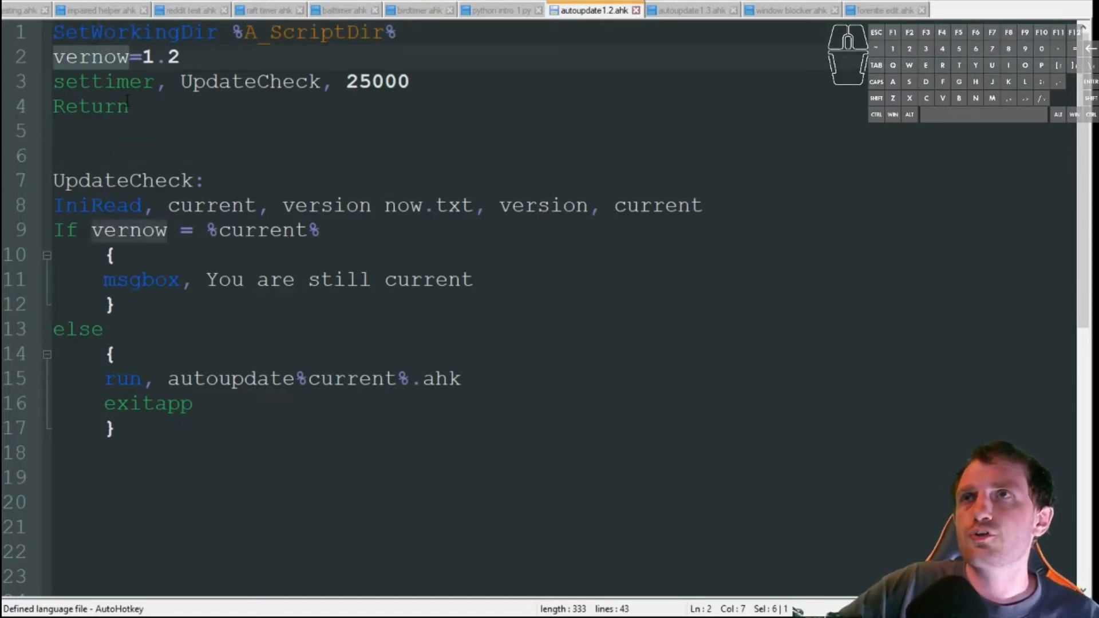
pyautogui.click(65, 57)
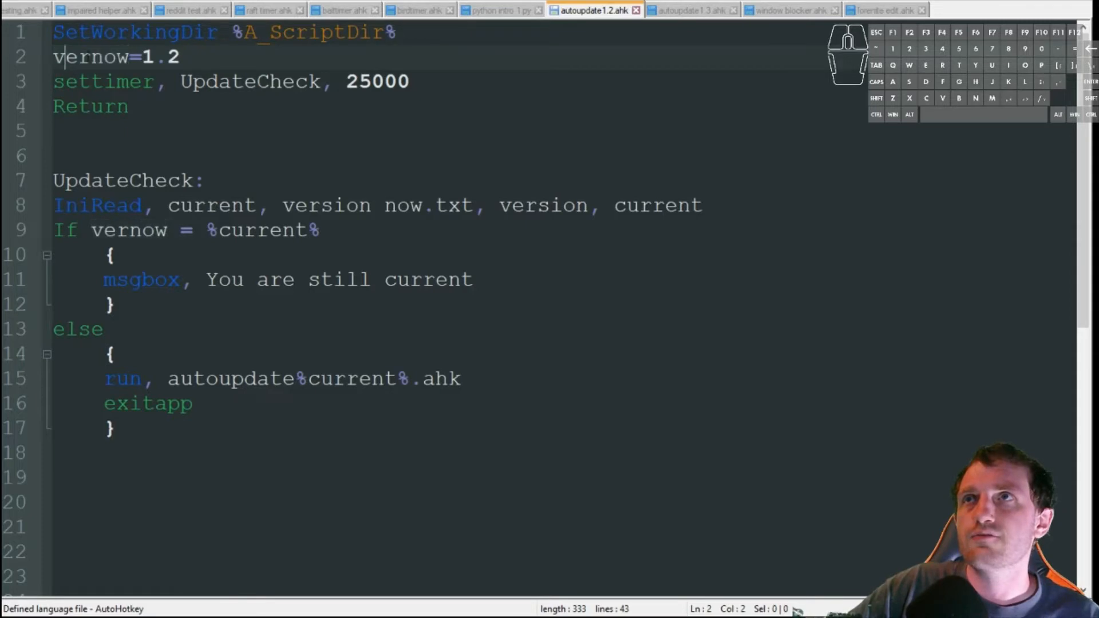
pyautogui.click(181, 56)
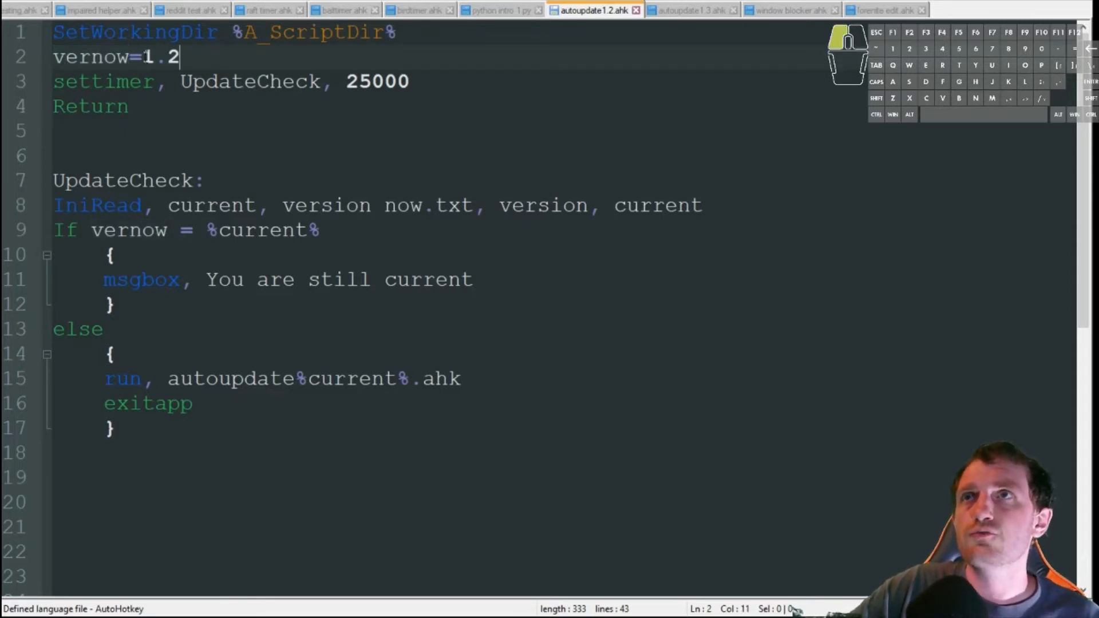
pyautogui.press('shift+Left')
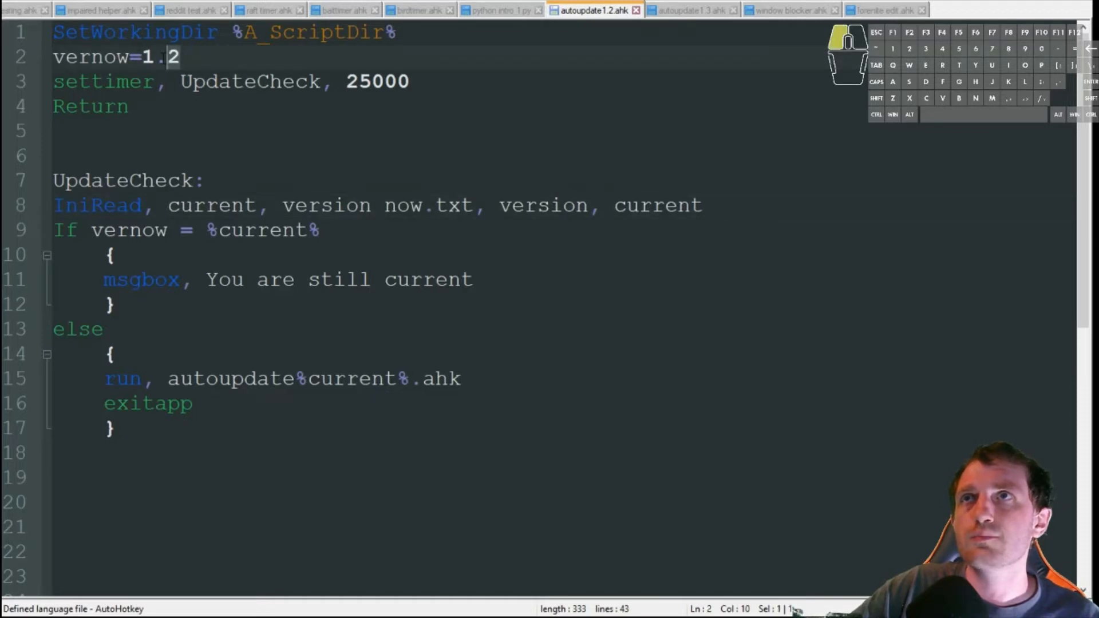
pyautogui.press('left')
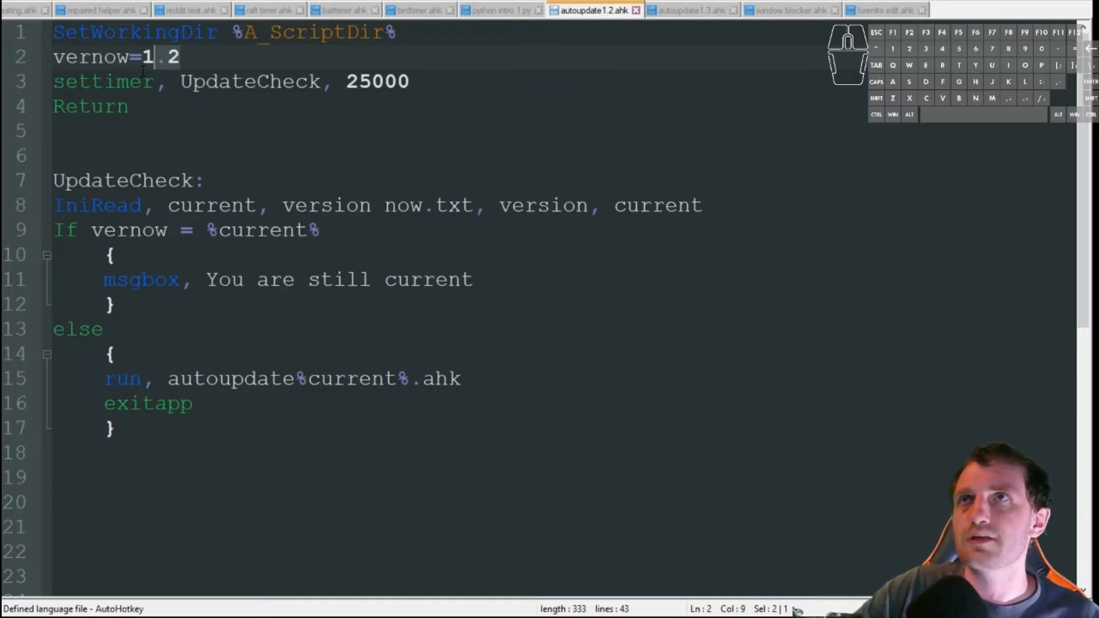
pyautogui.click(215, 56)
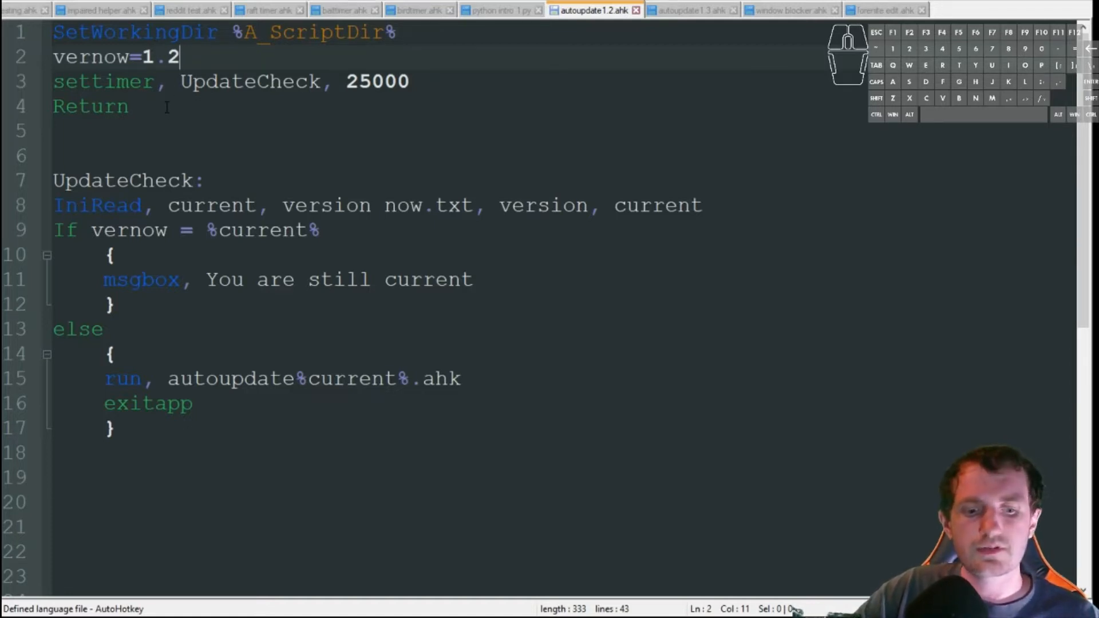
pyautogui.write('.')
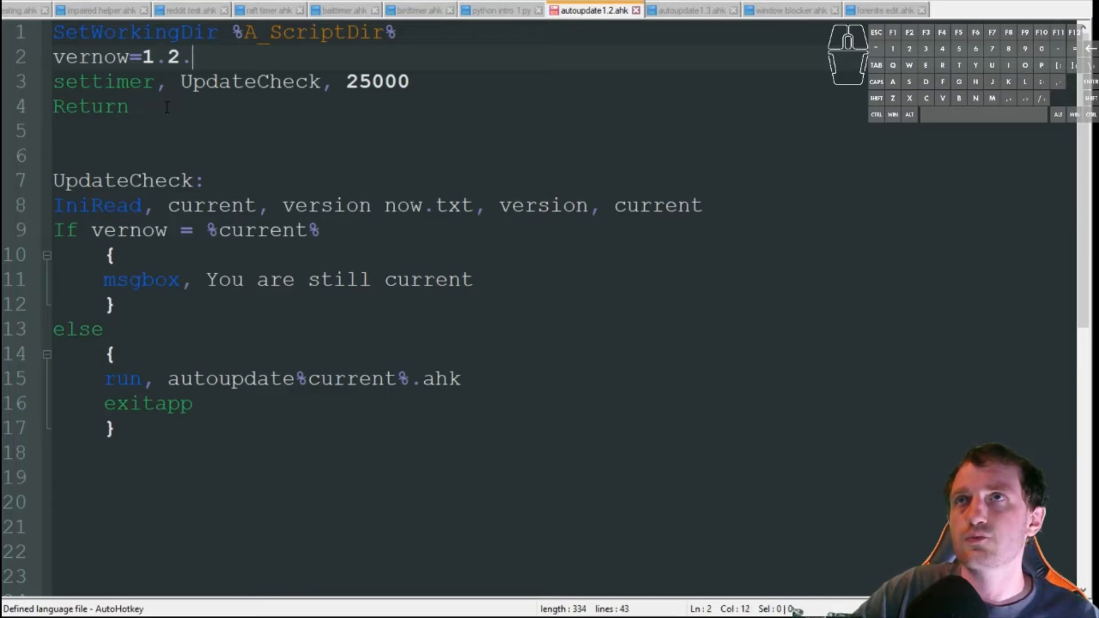
pyautogui.write('3')
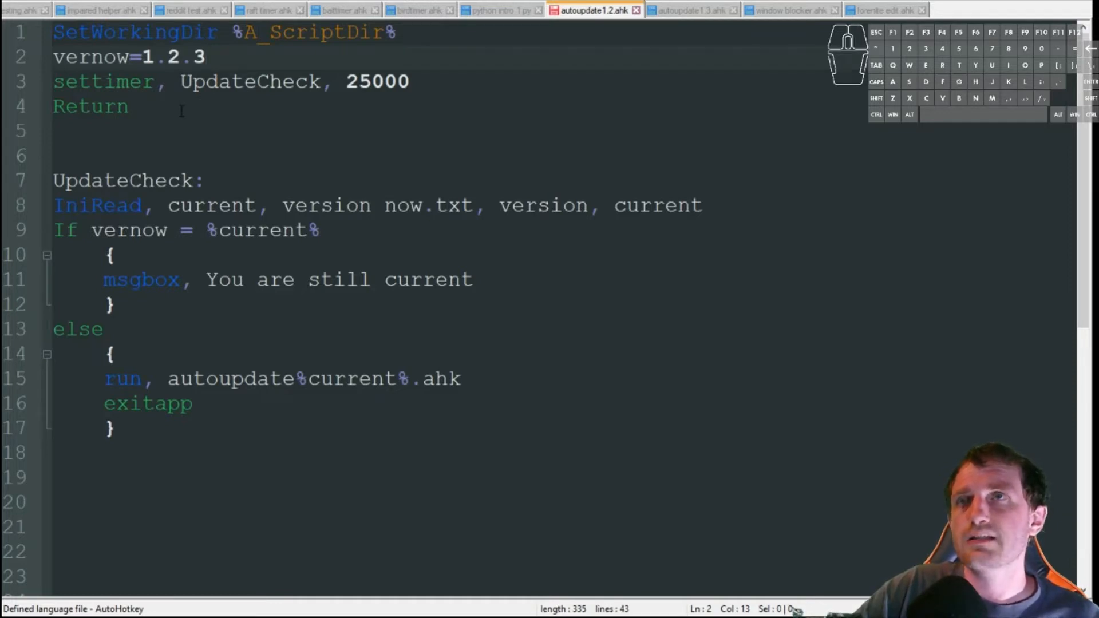
# Remove the added '.3' so vernow reads 1.2 again.
pyautogui.click(203, 57)
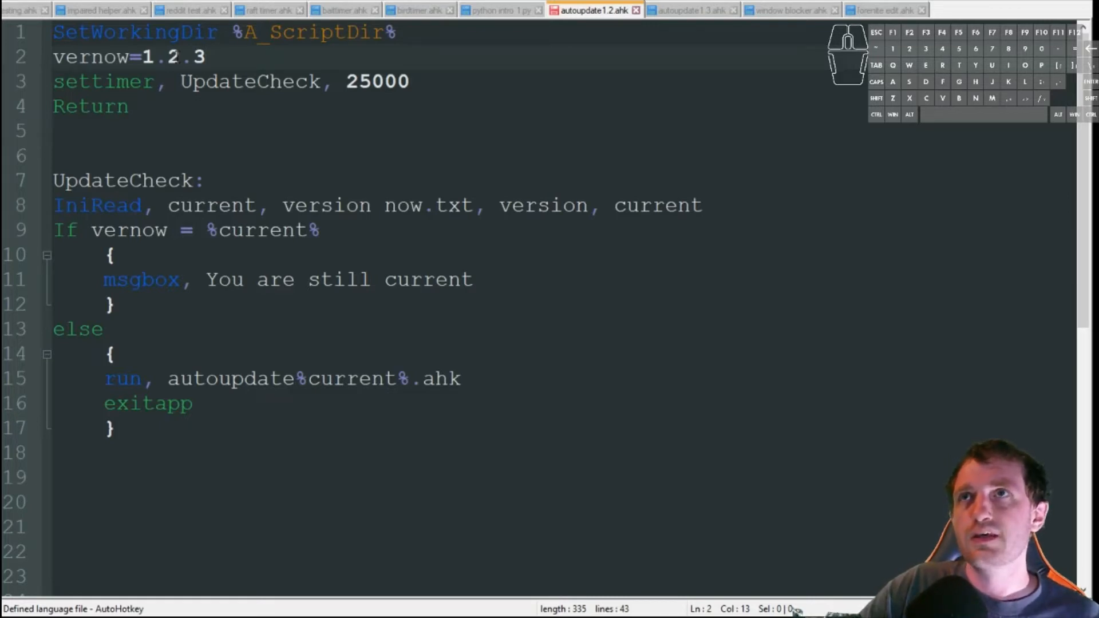
pyautogui.click(205, 57)
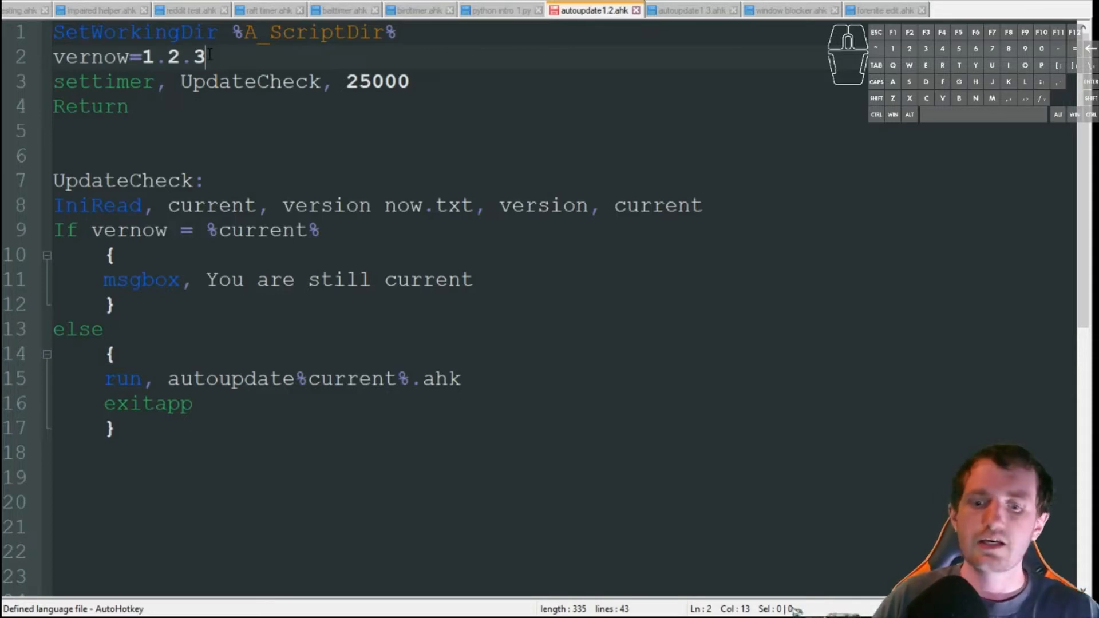
pyautogui.press('Backspace')
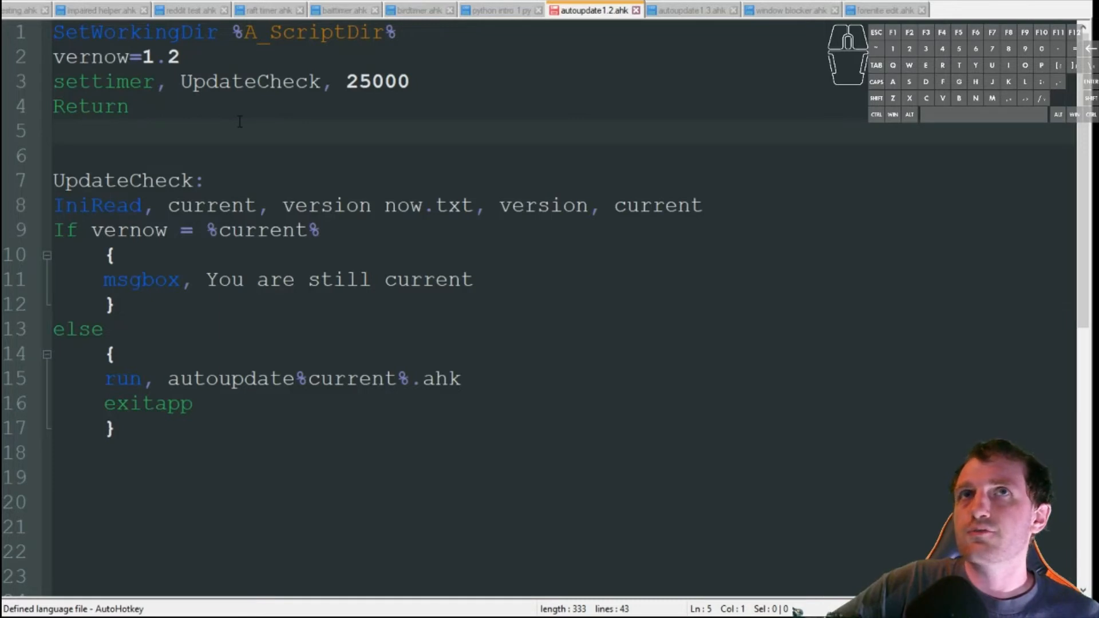
pyautogui.click(55, 130)
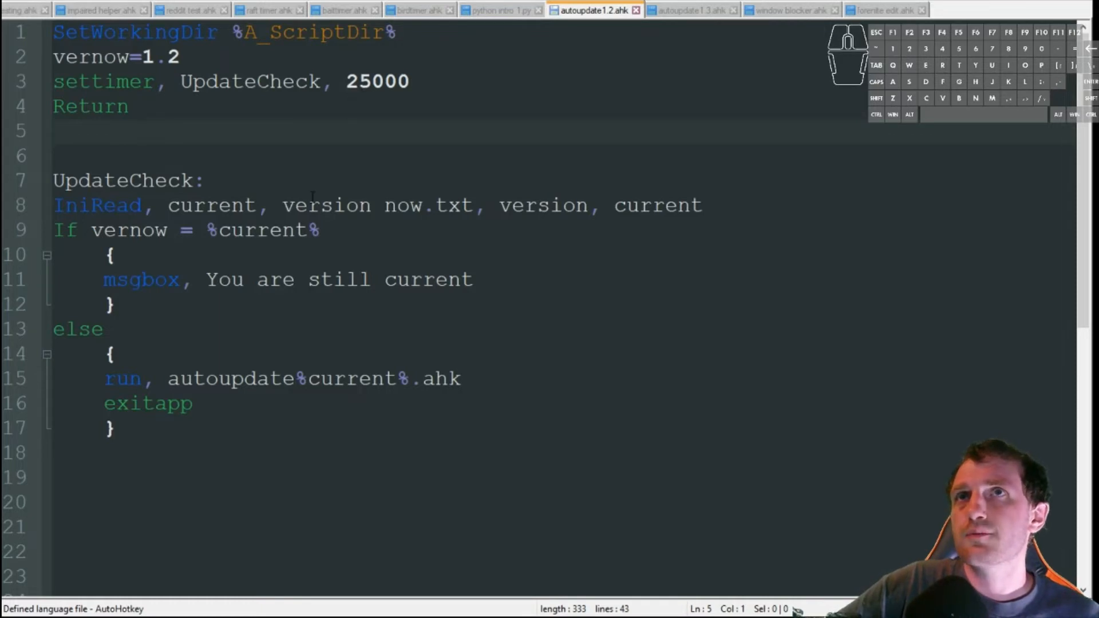
pyautogui.doubleClick(377, 81)
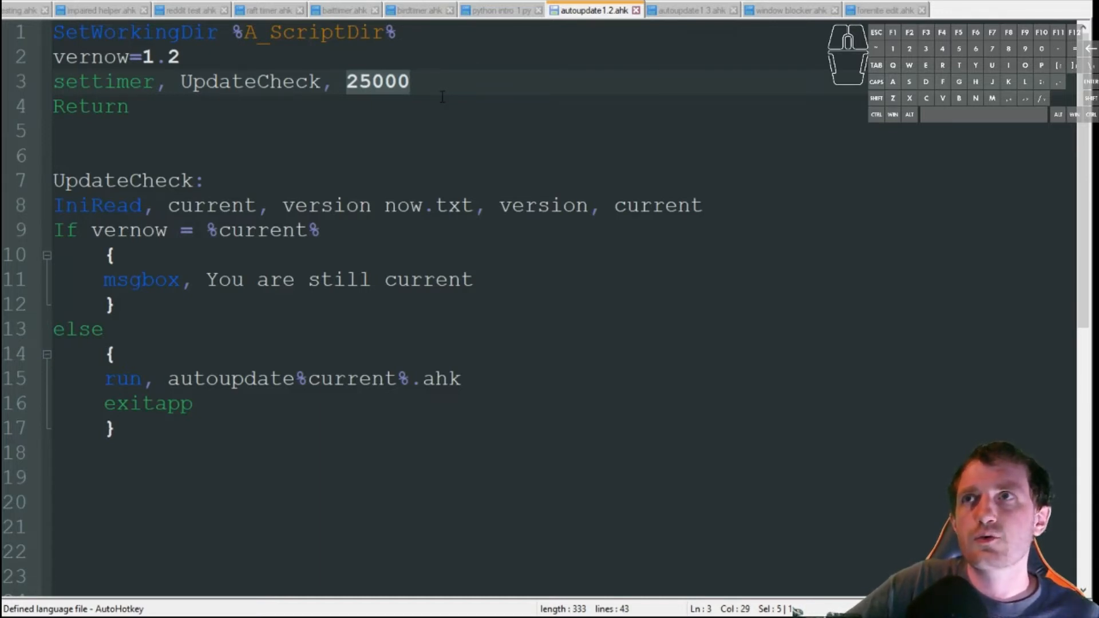
pyautogui.click(207, 180)
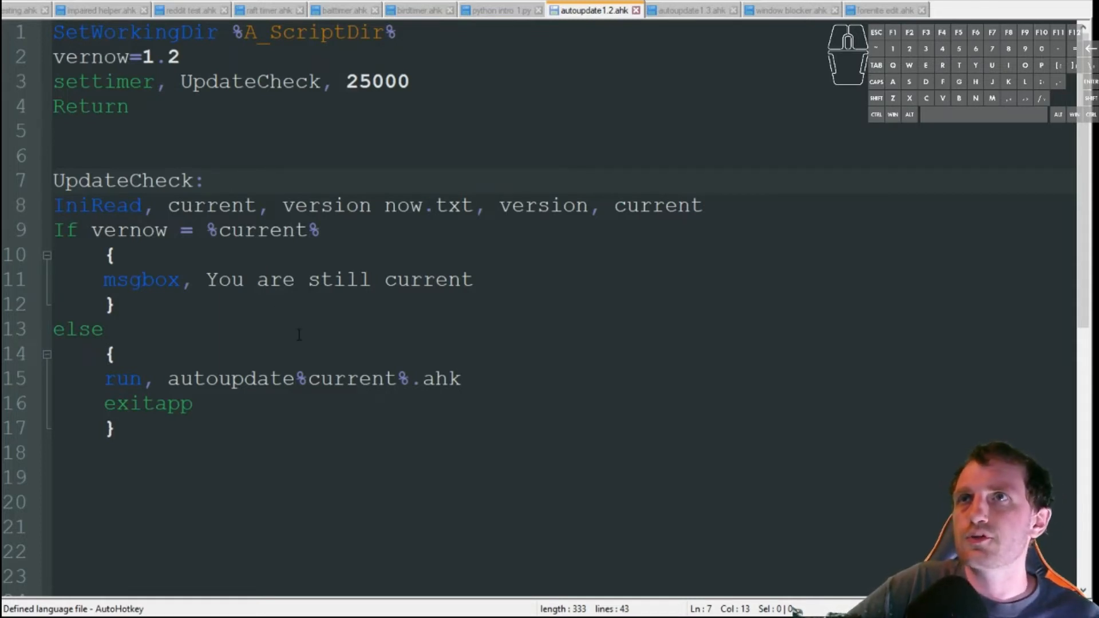
pyautogui.click(205, 180)
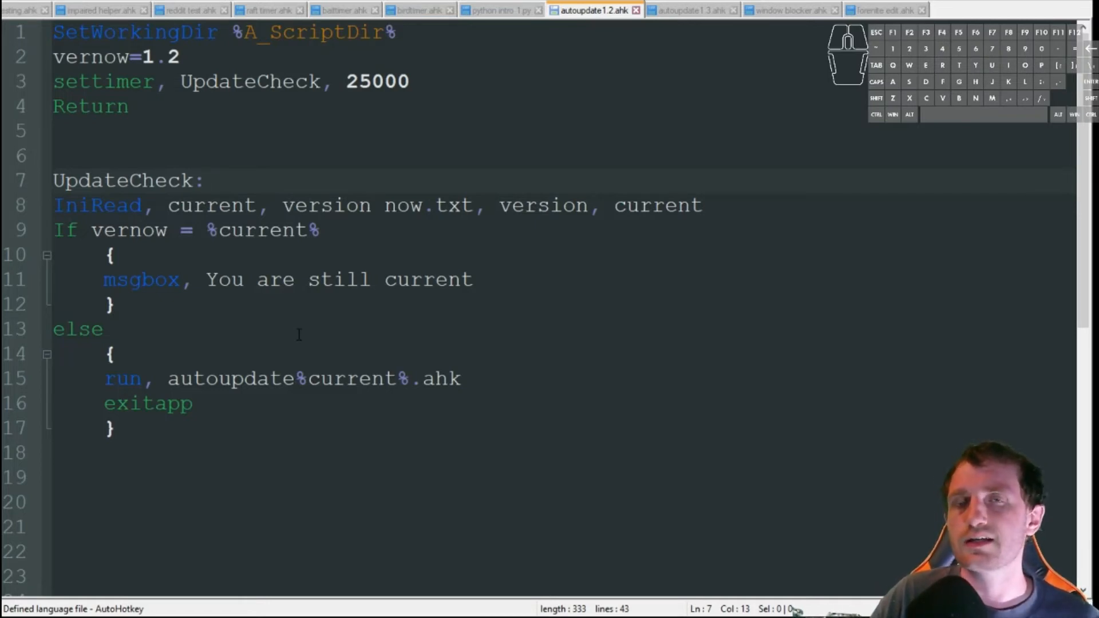
pyautogui.click(204, 181)
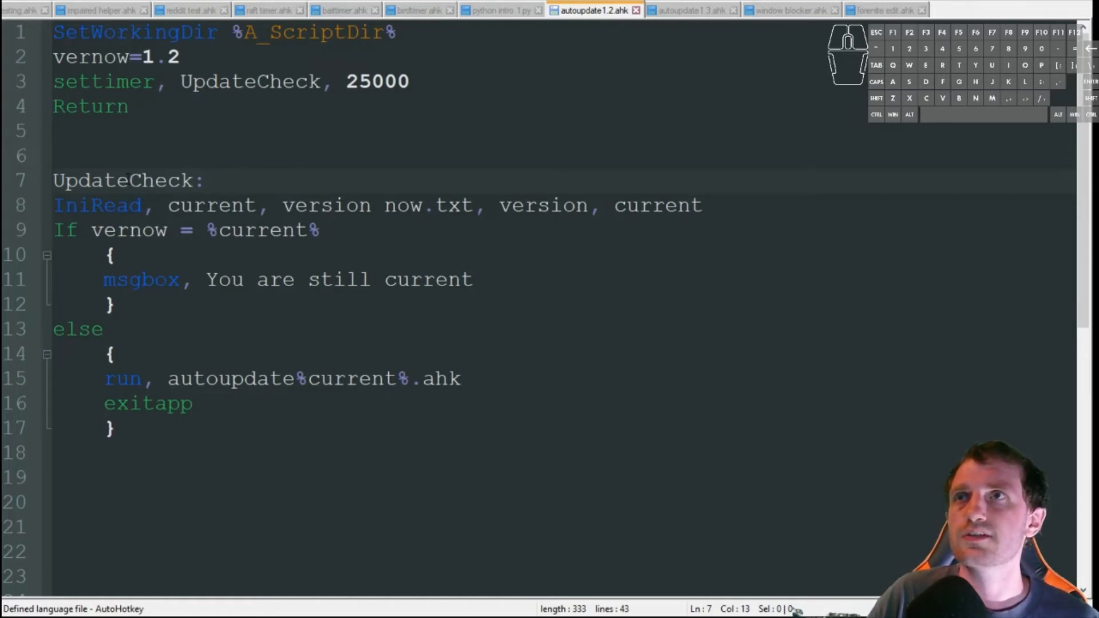
pyautogui.click(206, 180)
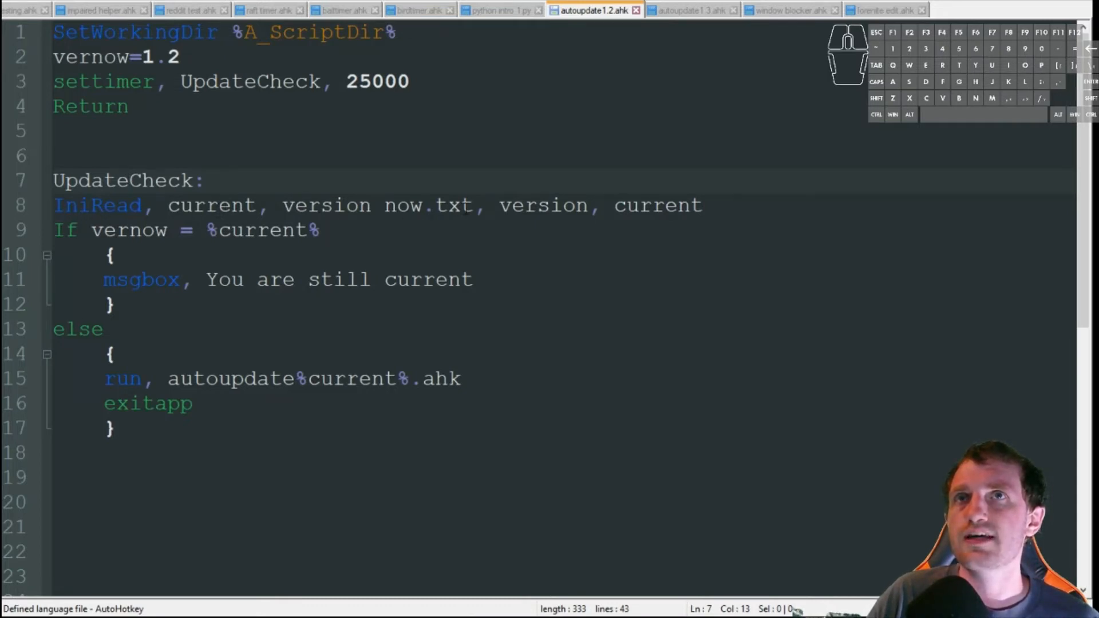
pyautogui.click(204, 180)
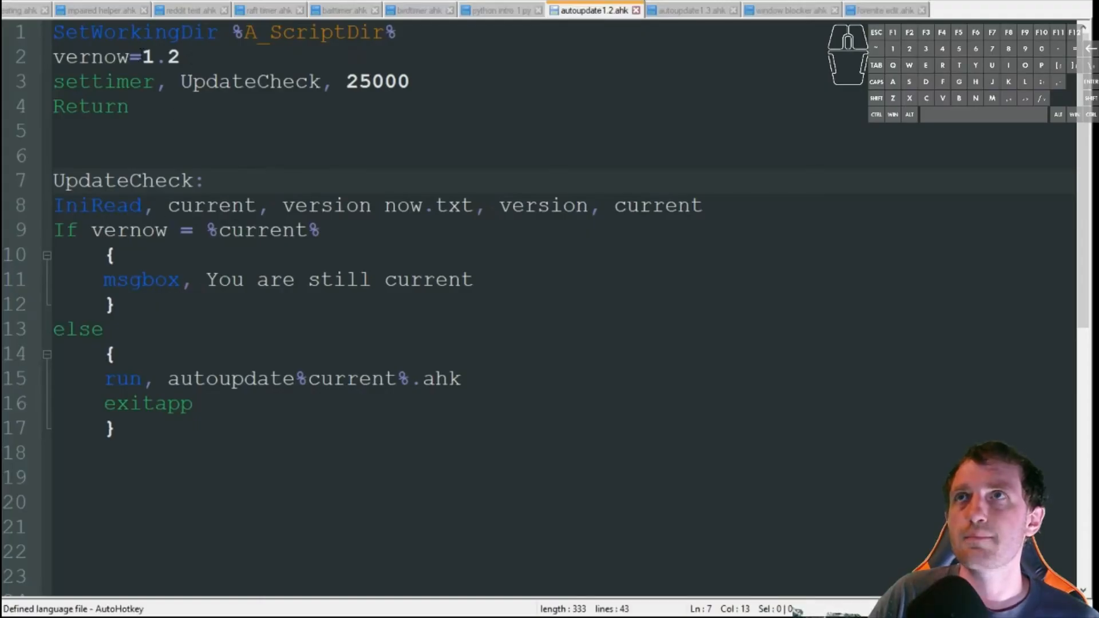
pyautogui.click(242, 82)
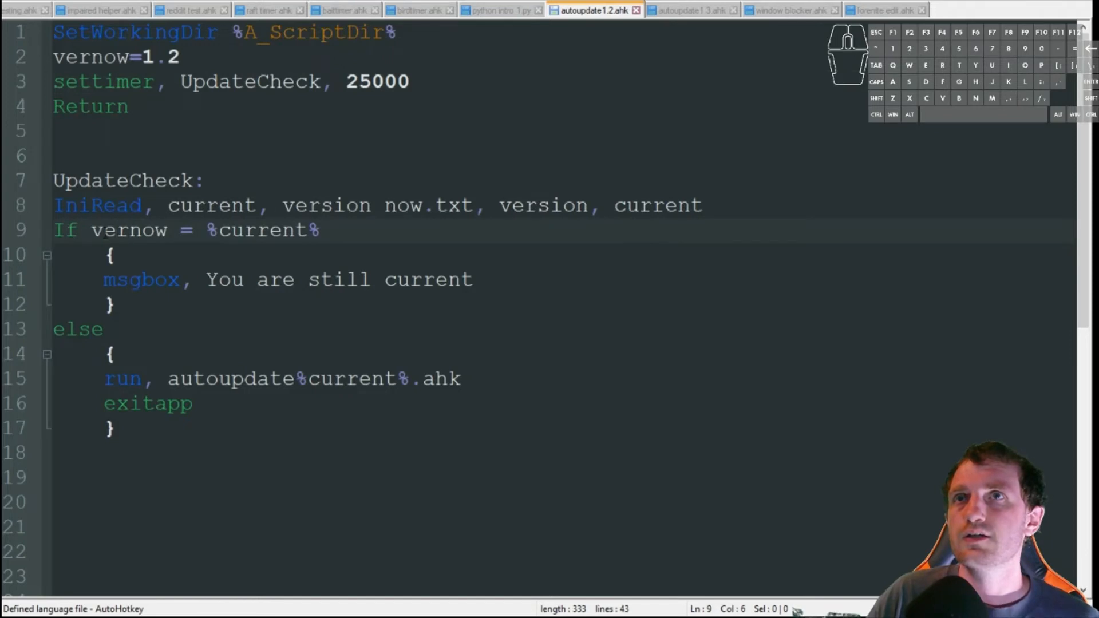
pyautogui.doubleClick(129, 230)
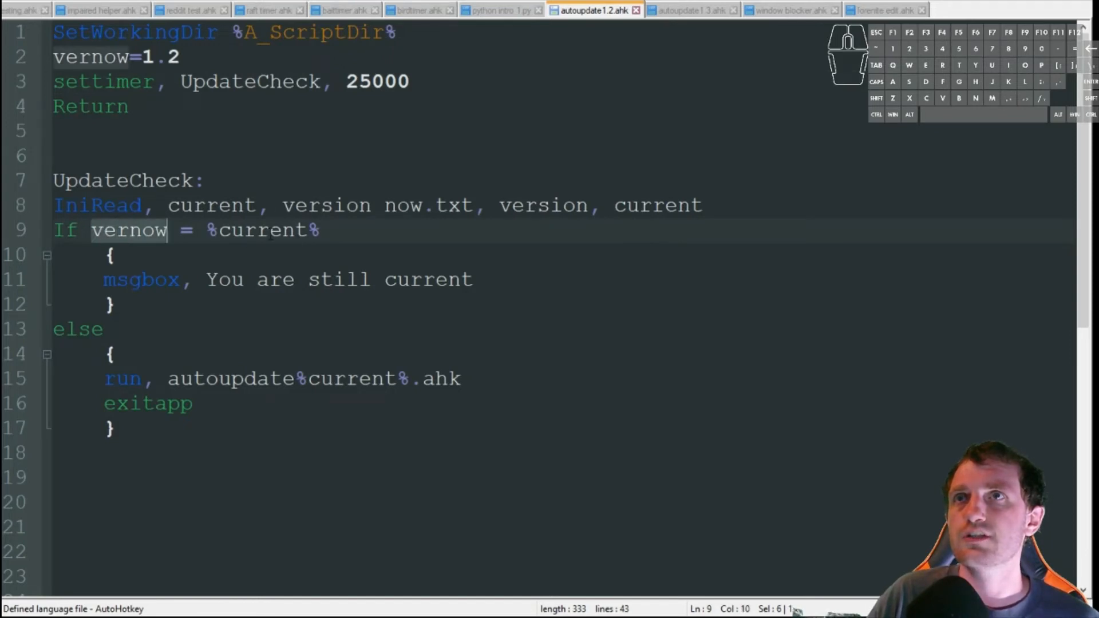
pyautogui.click(269, 231)
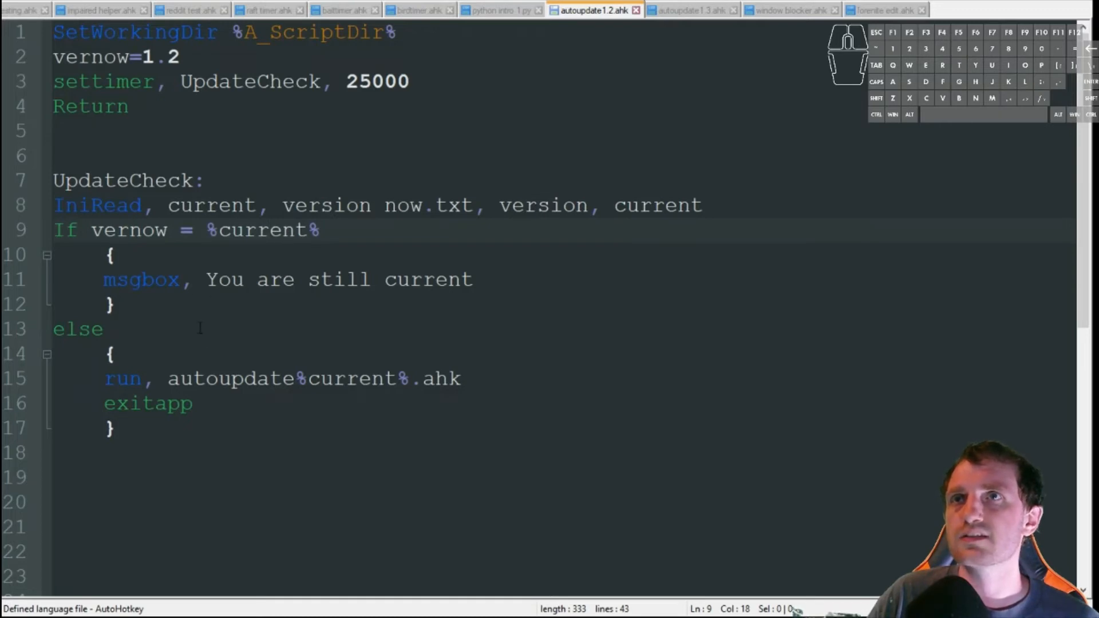
pyautogui.click(475, 279)
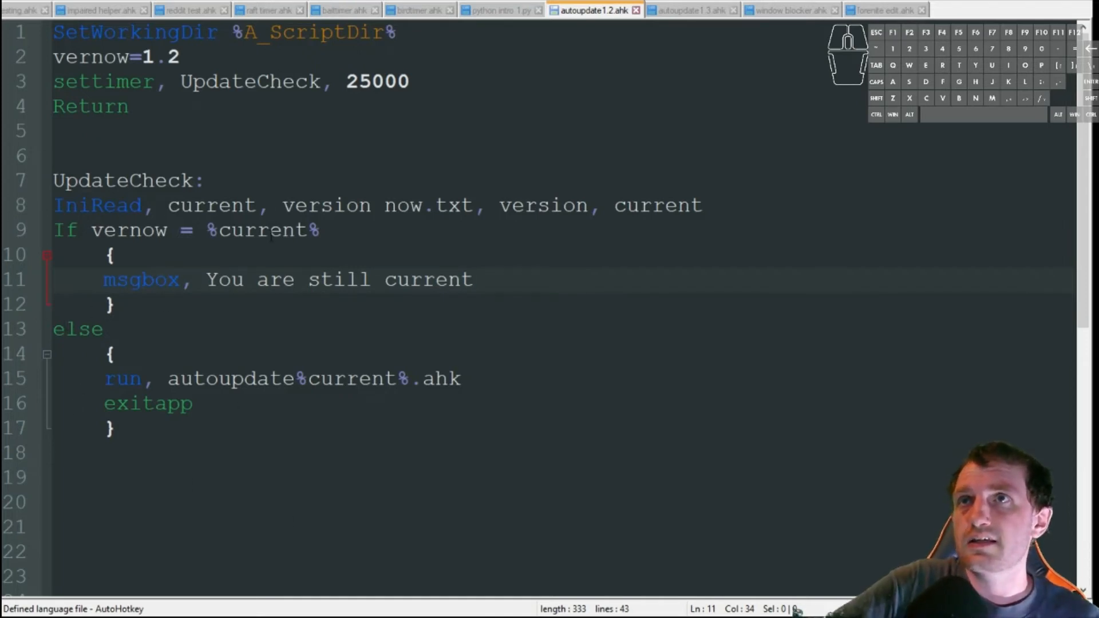
pyautogui.click(474, 280)
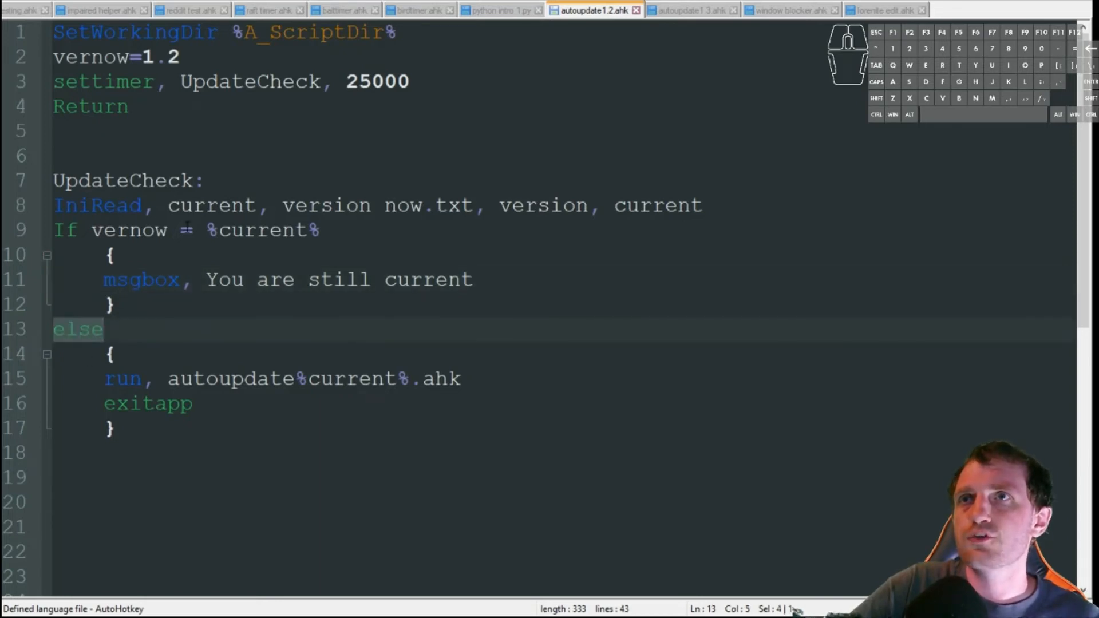
pyautogui.click(118, 378)
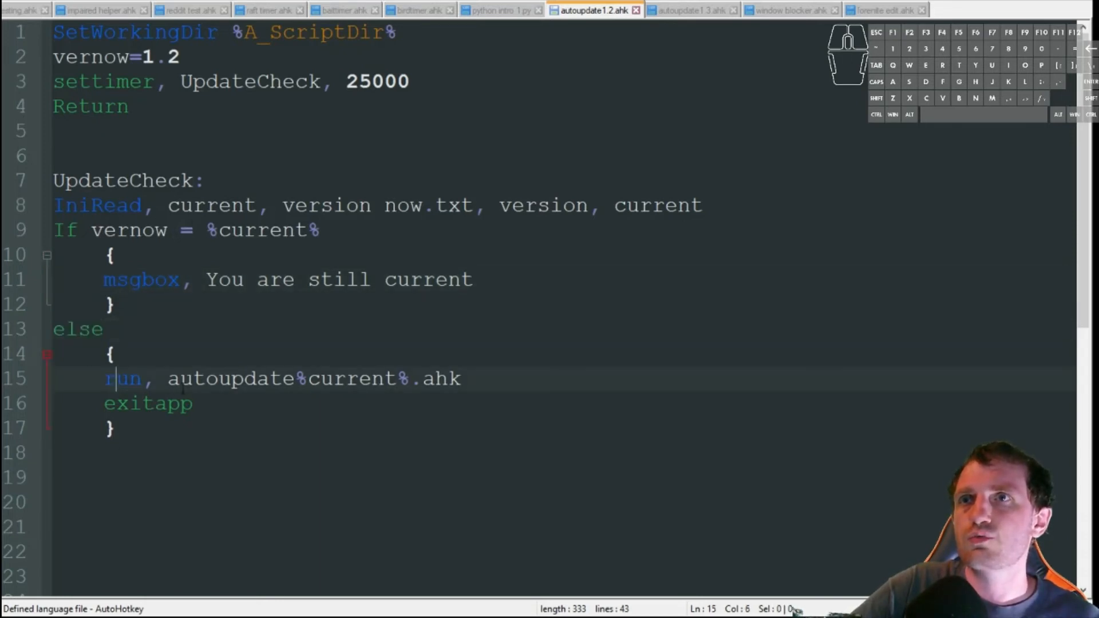
pyautogui.doubleClick(352, 379)
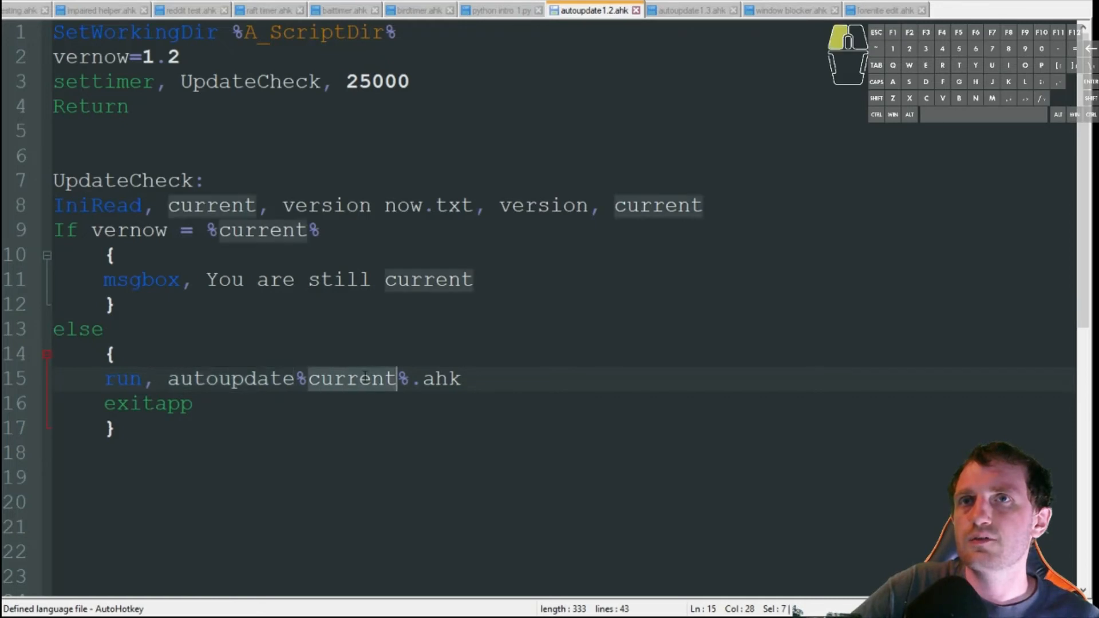
pyautogui.moveTo(370, 390)
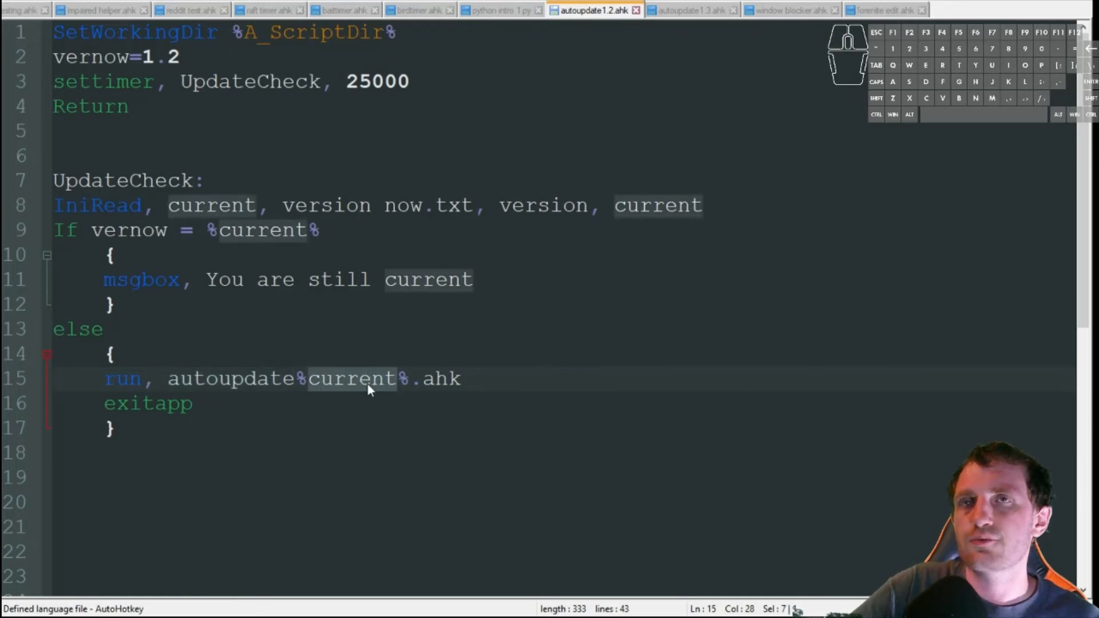
pyautogui.click(460, 379)
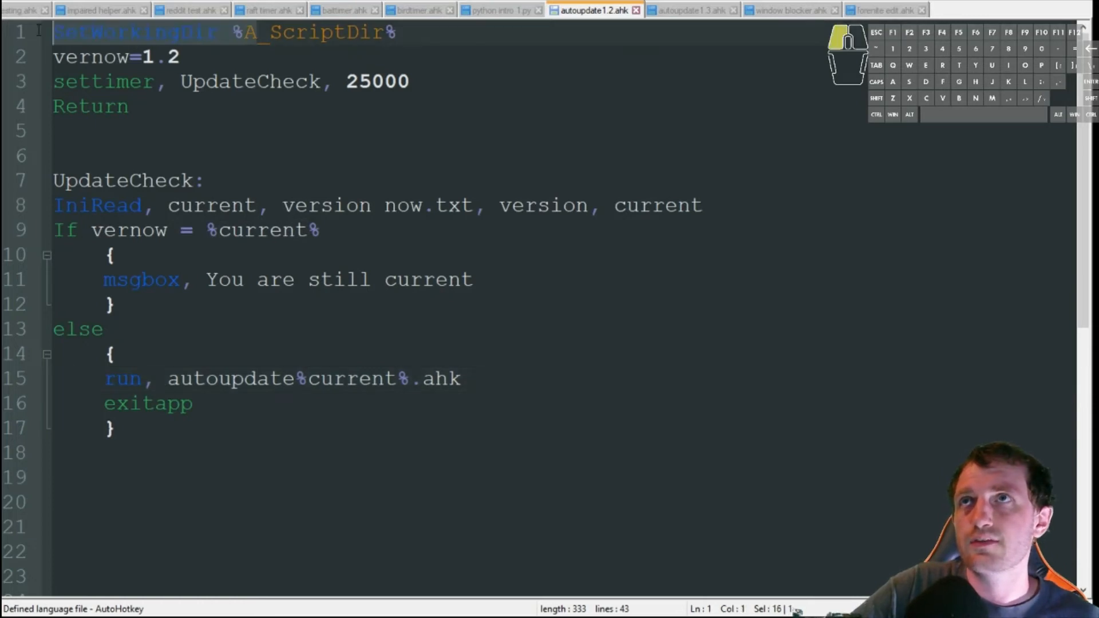
pyautogui.click(166, 379)
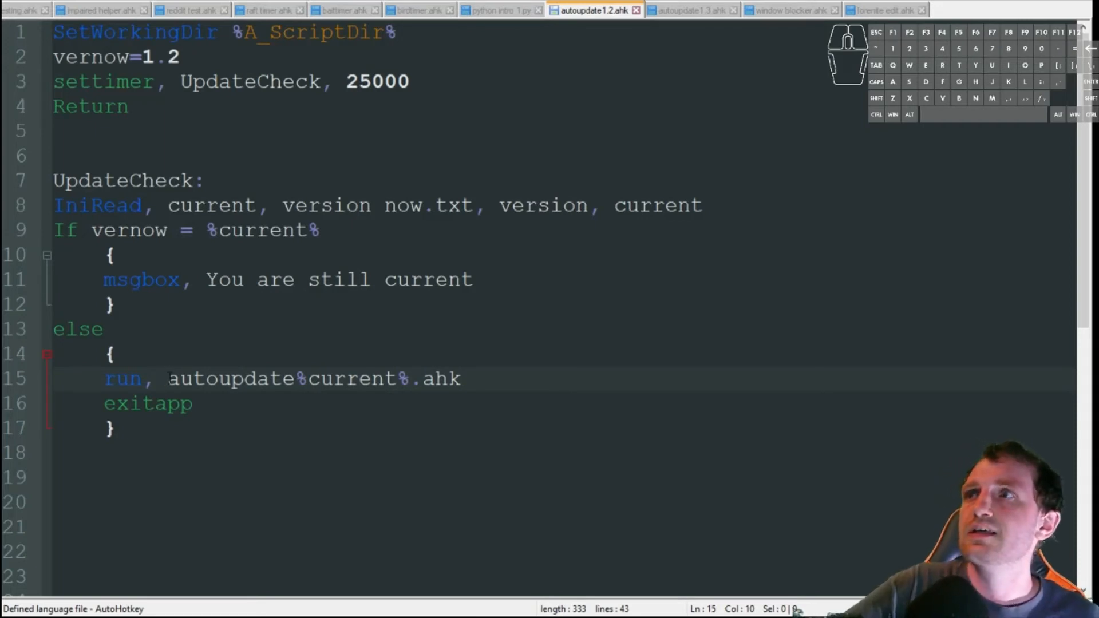
pyautogui.doubleClick(147, 403)
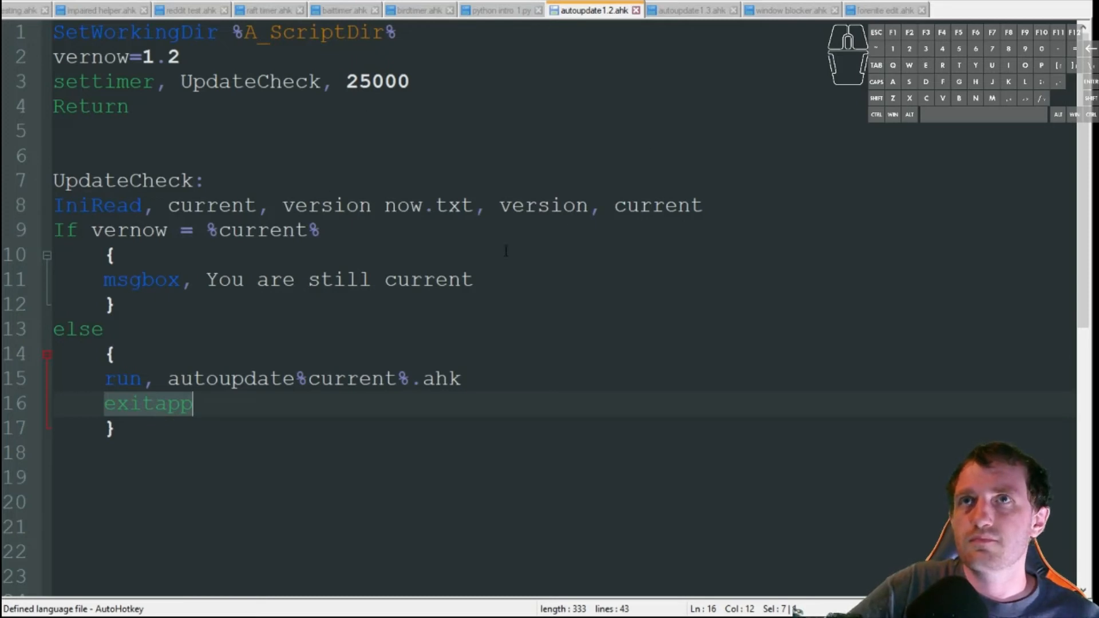
pyautogui.moveTo(357, 303)
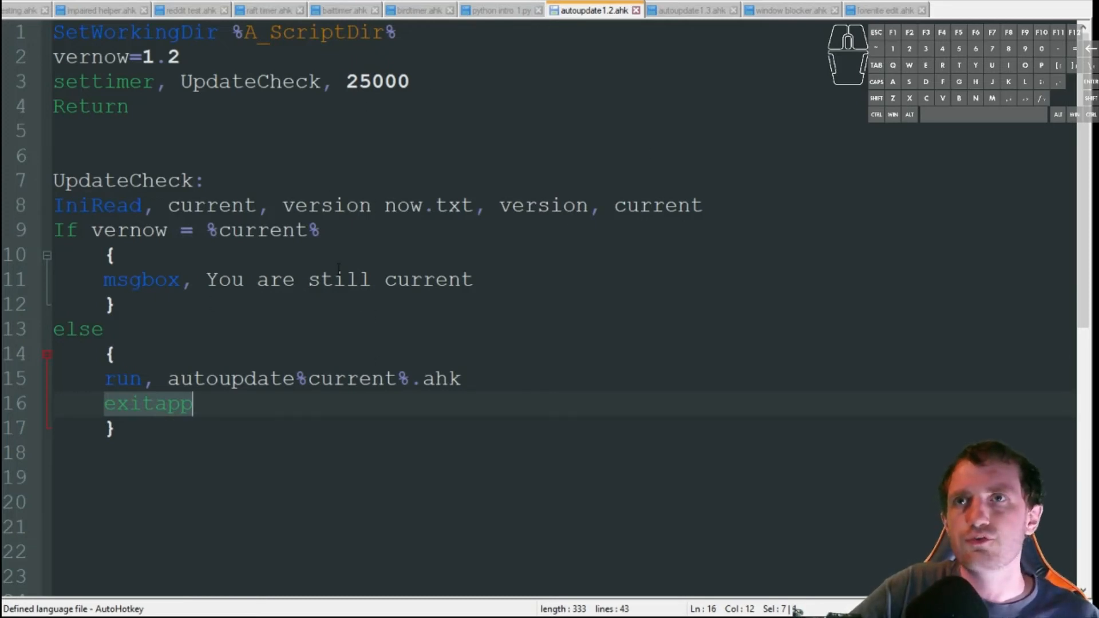
pyautogui.moveTo(402, 368)
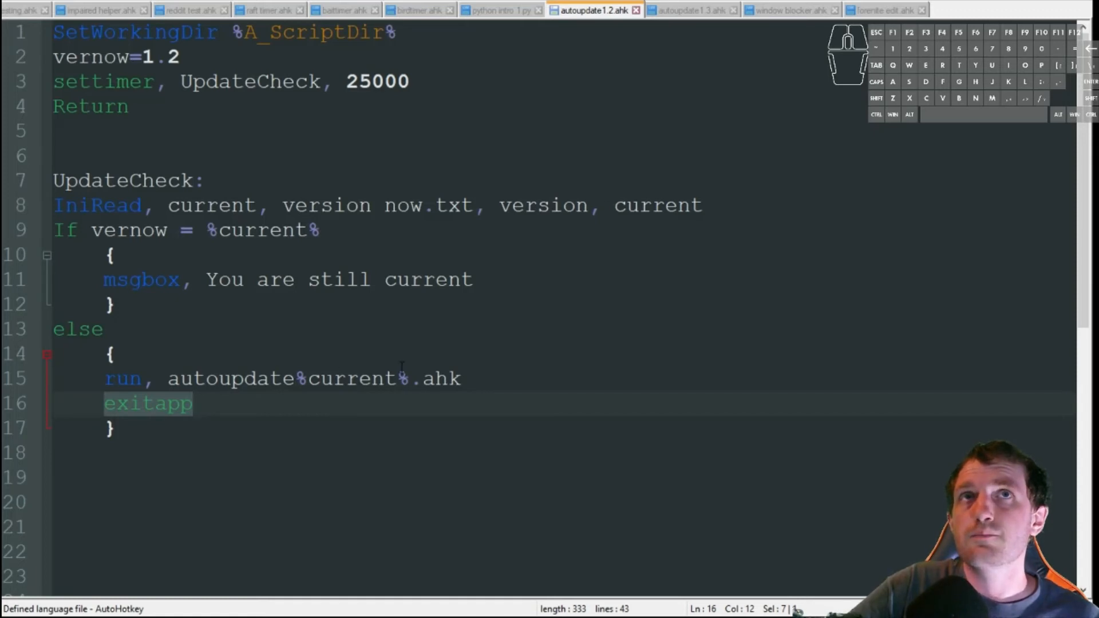
# View the autoupdate1.3.ahk script and highlight its new-version msgbox text on line 3.
pyautogui.click(690, 10)
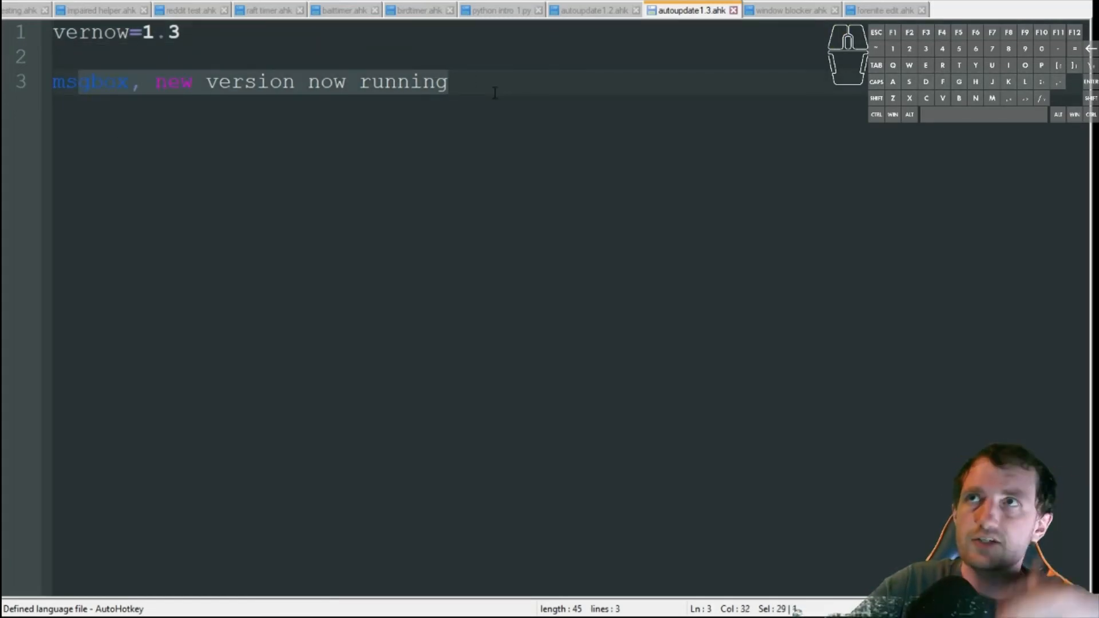
pyautogui.click(63, 57)
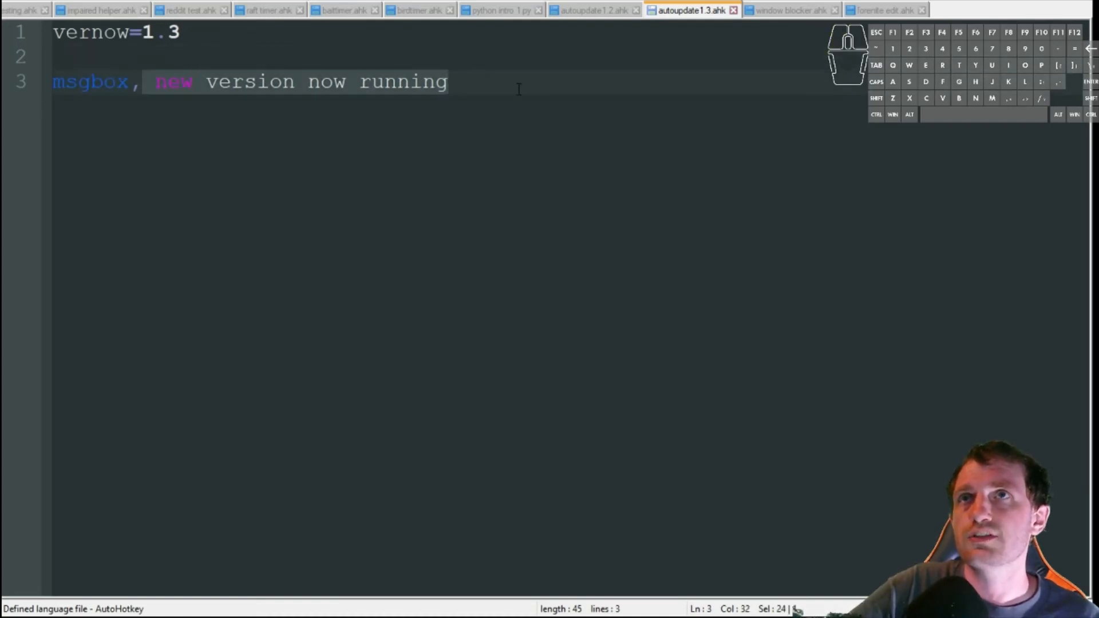
pyautogui.click(172, 82)
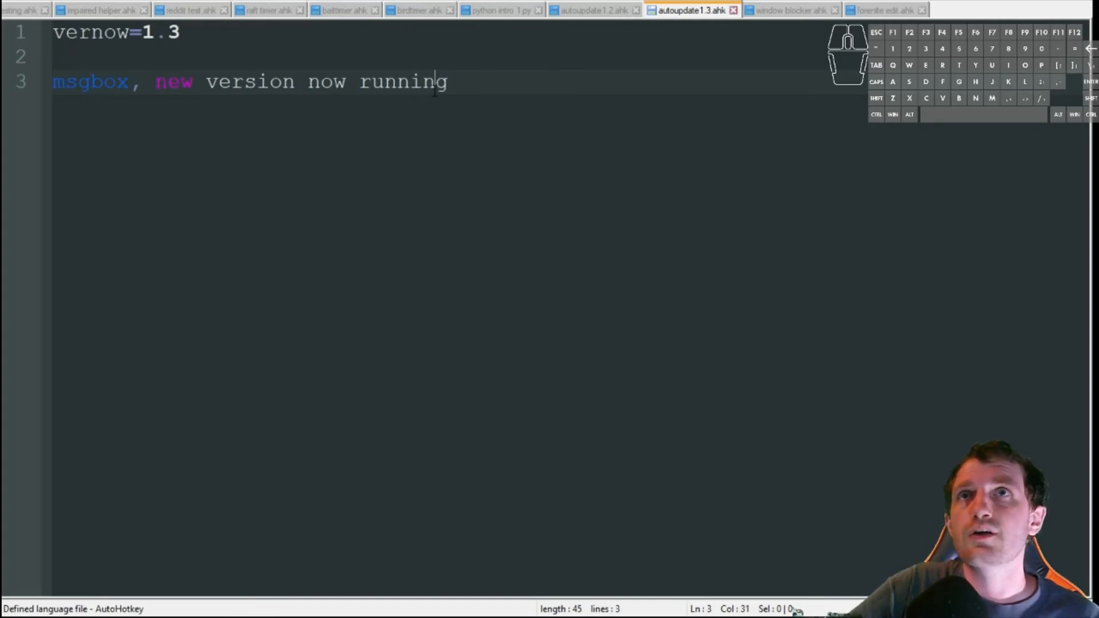
pyautogui.click(592, 10)
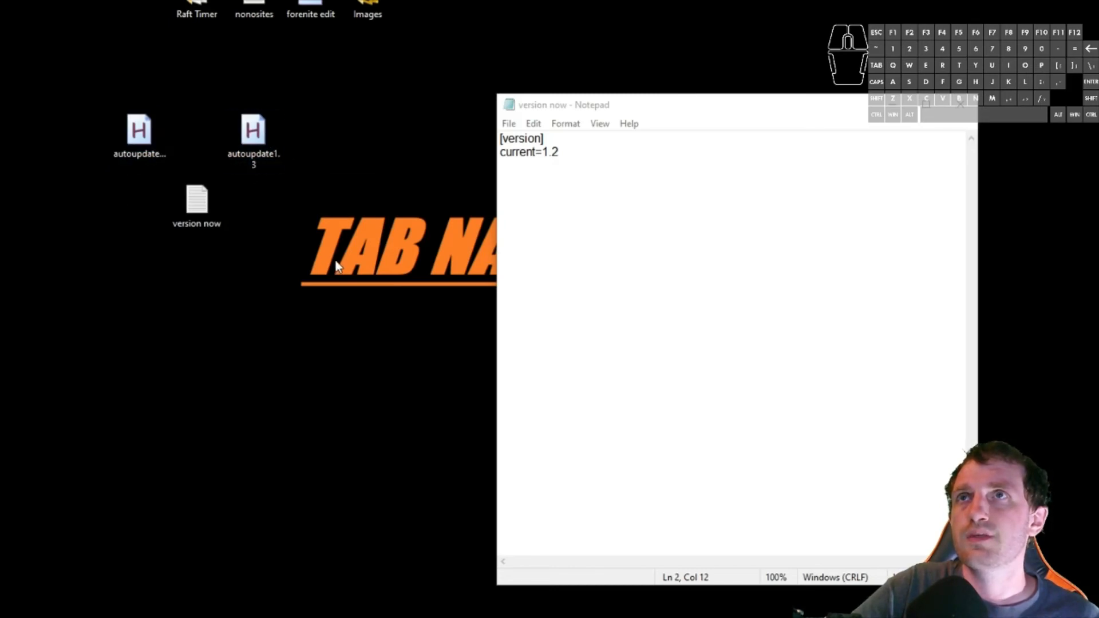
# Return to the autoupdate1.2.ahk script window.
pyautogui.click(138, 133)
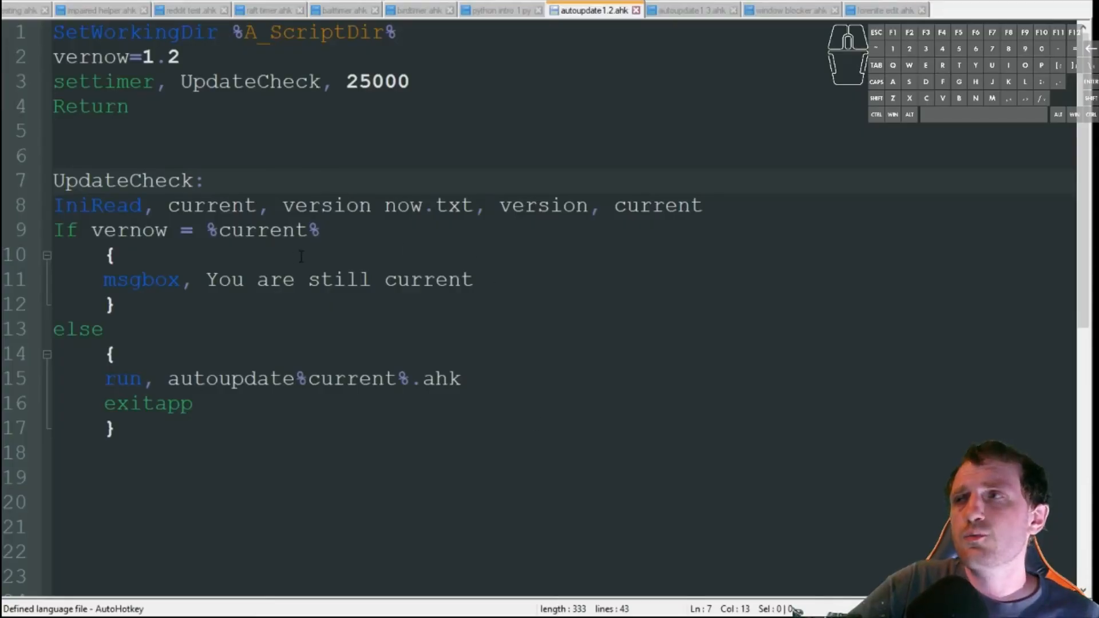
# Run autoupdate1.2.ahk with F5 and dismiss the 'You are still current' message.
pyautogui.click(204, 181)
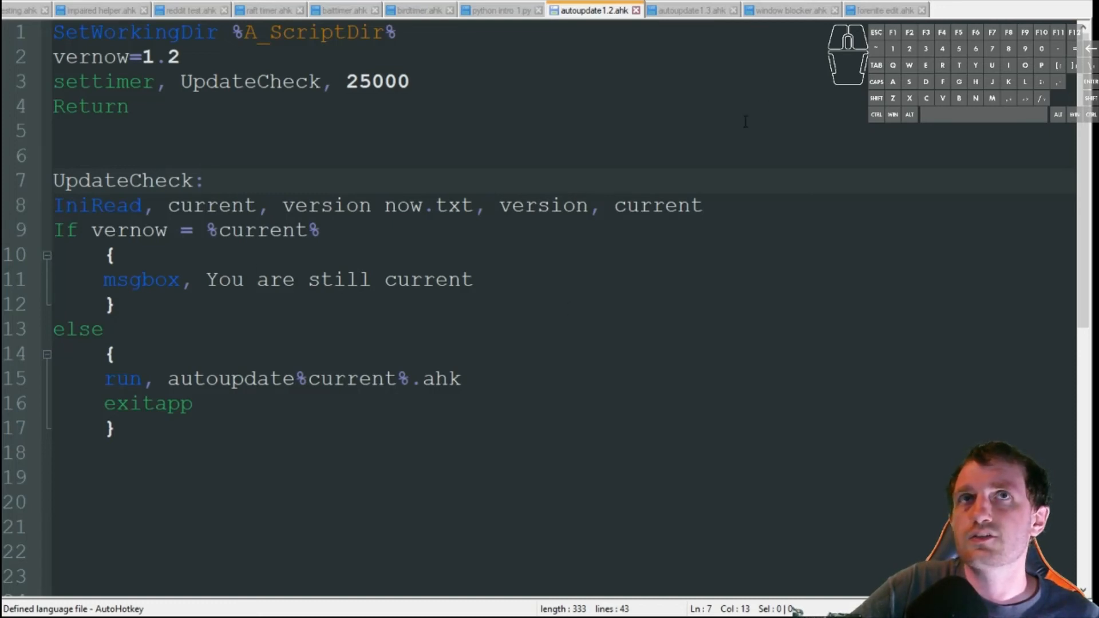
pyautogui.click(205, 180)
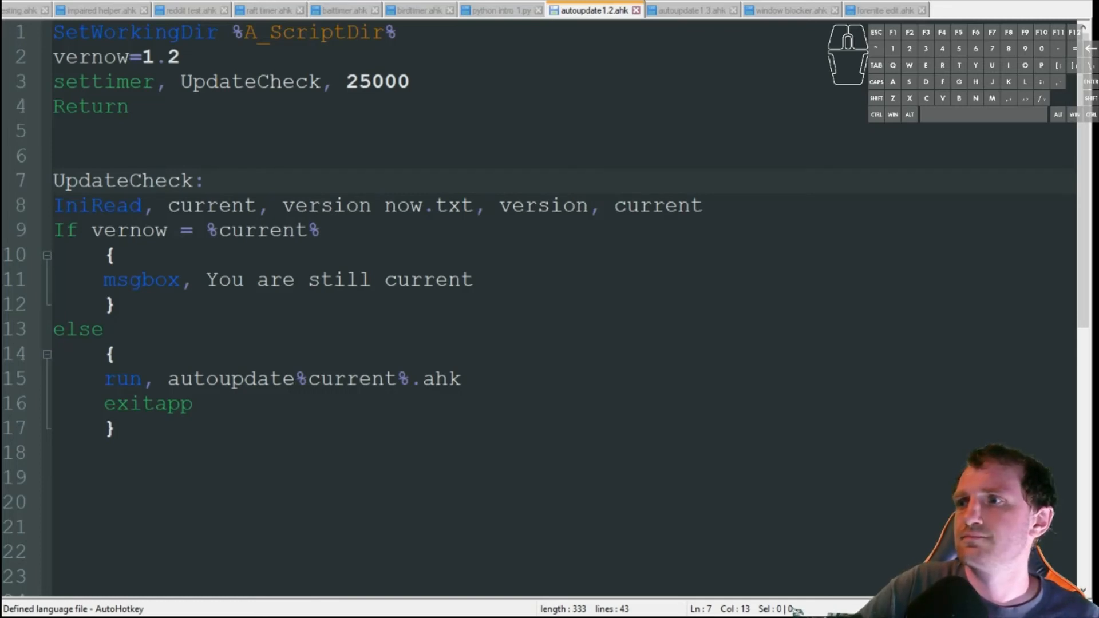
pyautogui.click(205, 180)
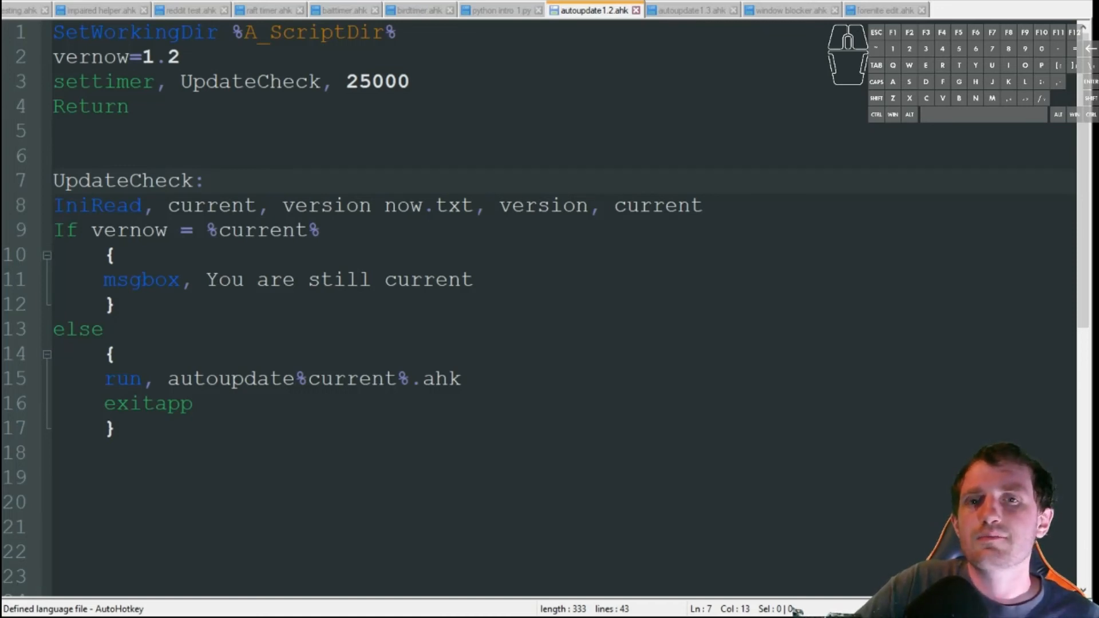
pyautogui.click(204, 180)
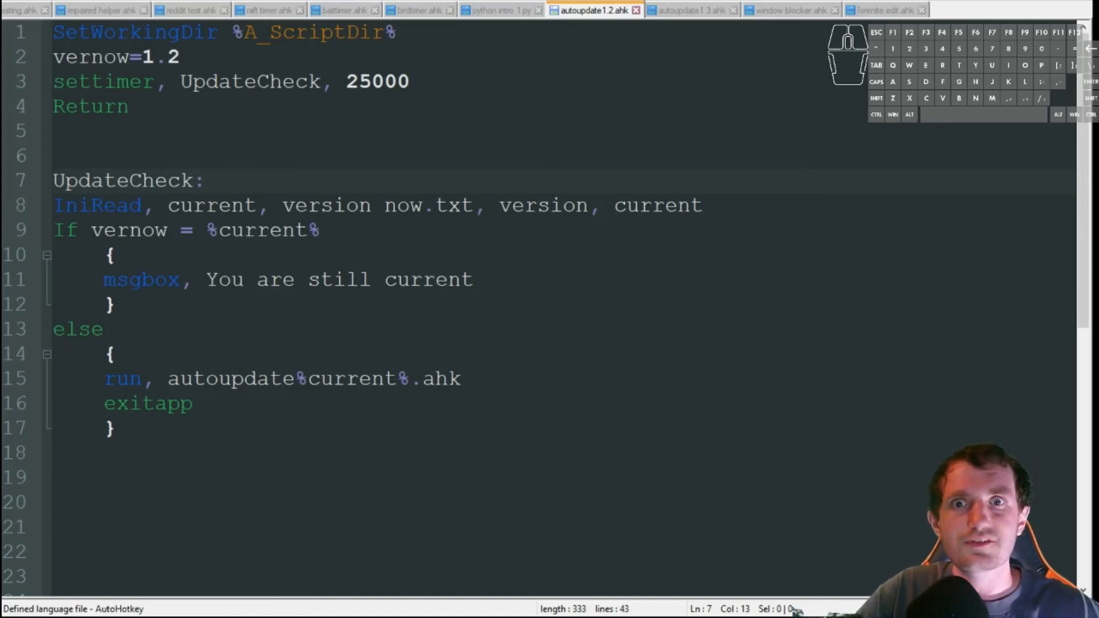
pyautogui.press('F5')
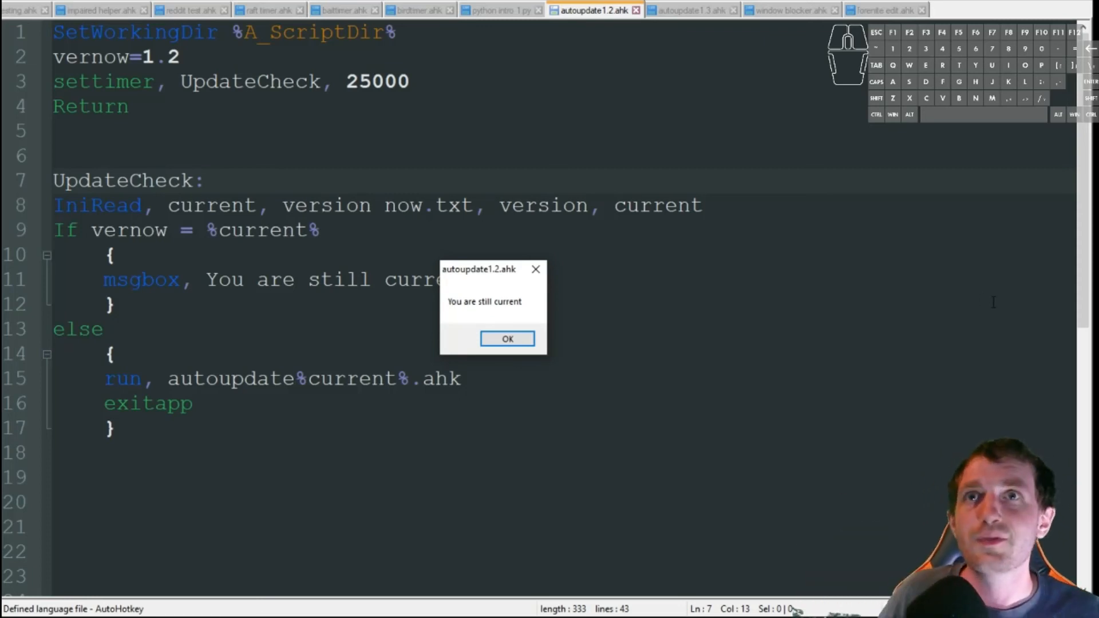
pyautogui.moveTo(470, 344)
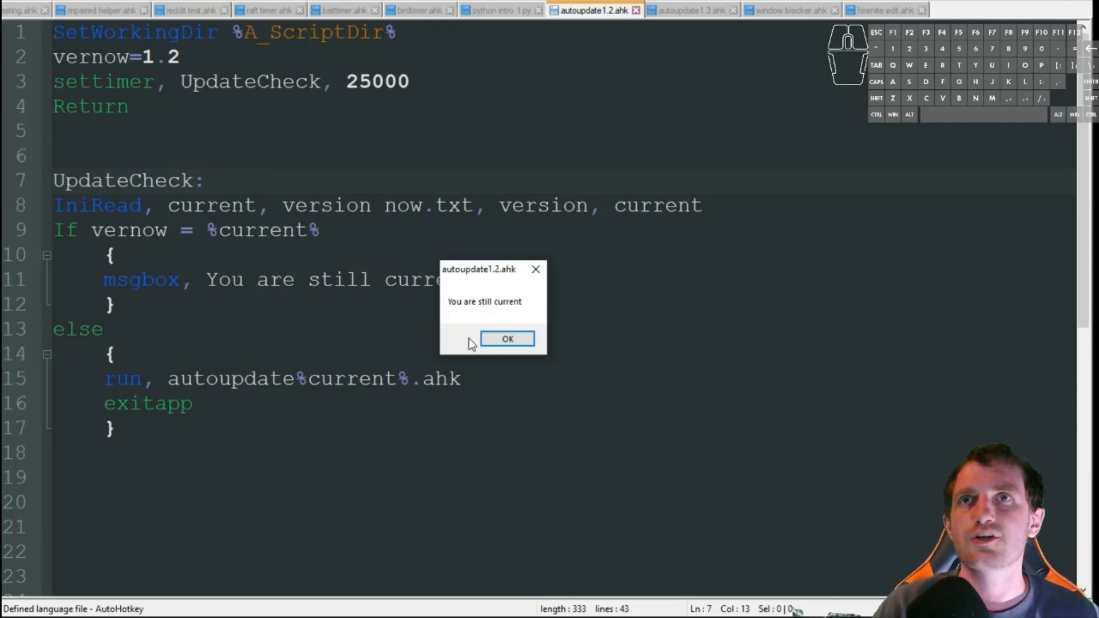
pyautogui.click(507, 339)
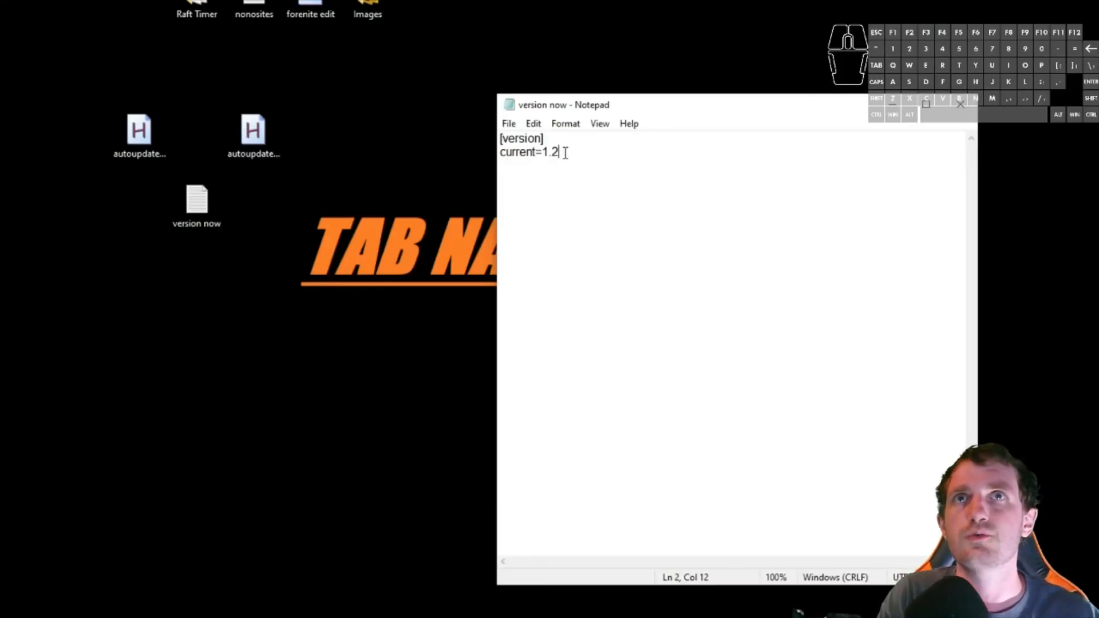
# Replace the trailing 2 with 3 so version now.txt reads current=1.3.
pyautogui.press('Backspace')
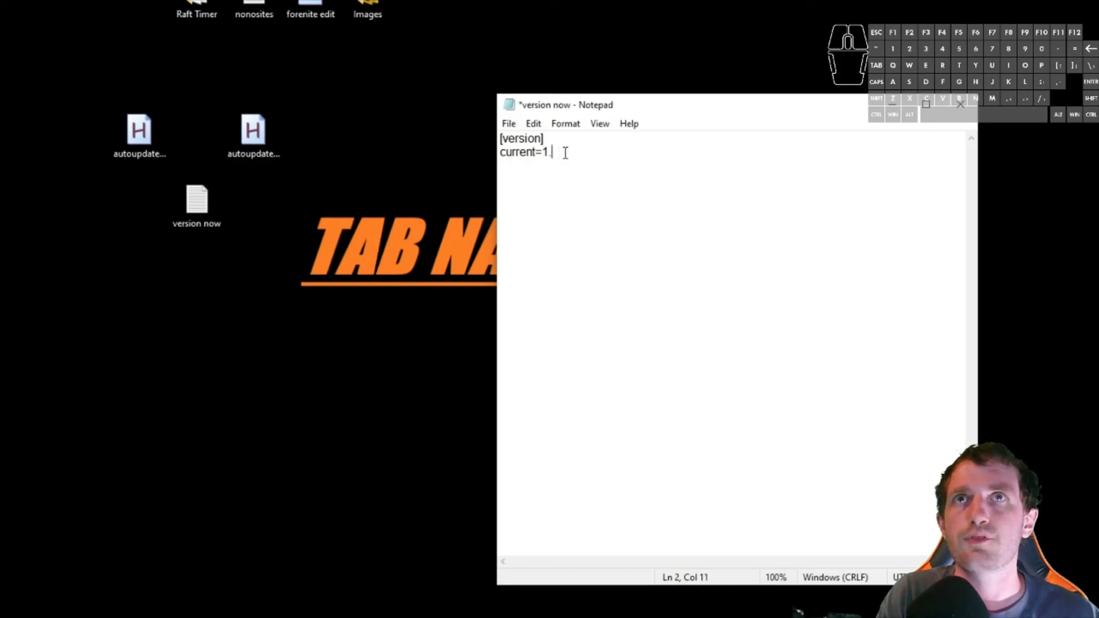
pyautogui.write('3')
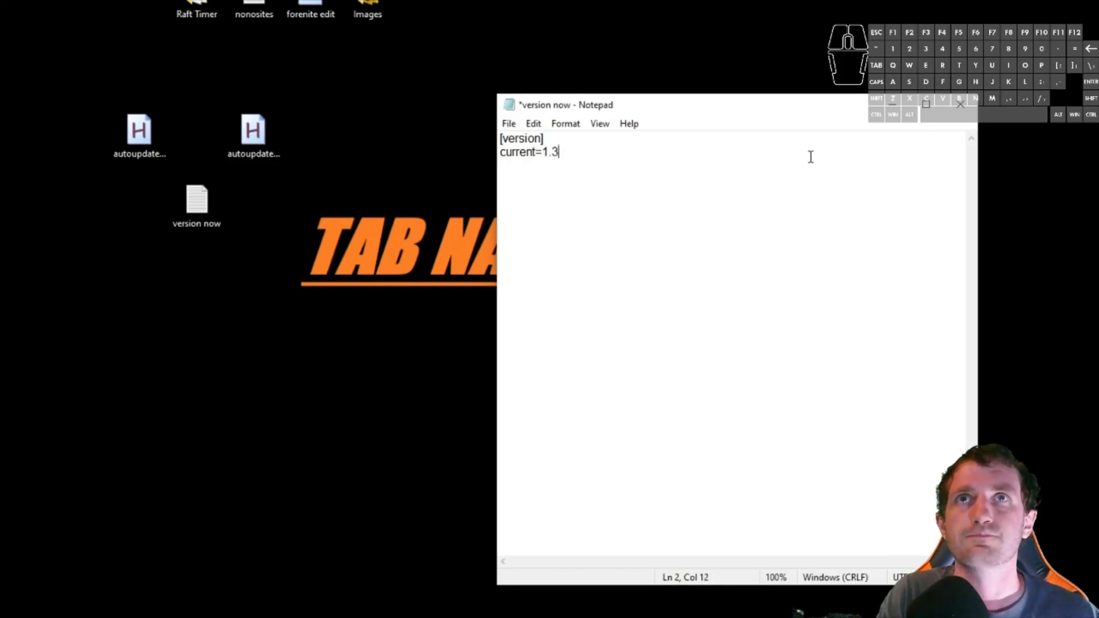
pyautogui.click(959, 104)
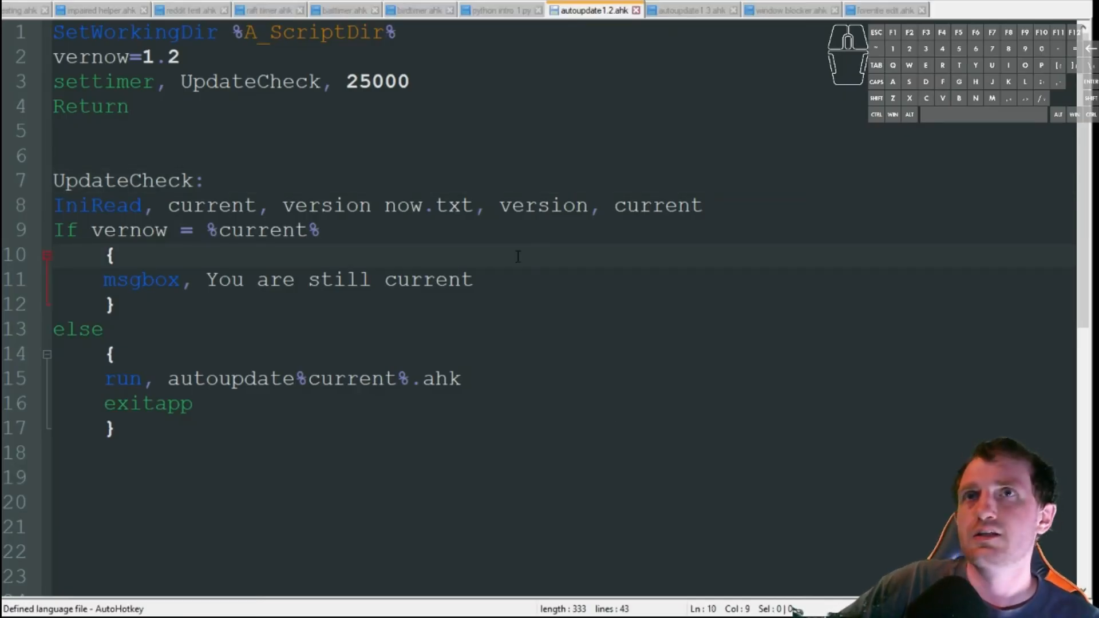
# Show the autoupdate1.3.ahk script with its 'new version now running' message.
pyautogui.click(153, 254)
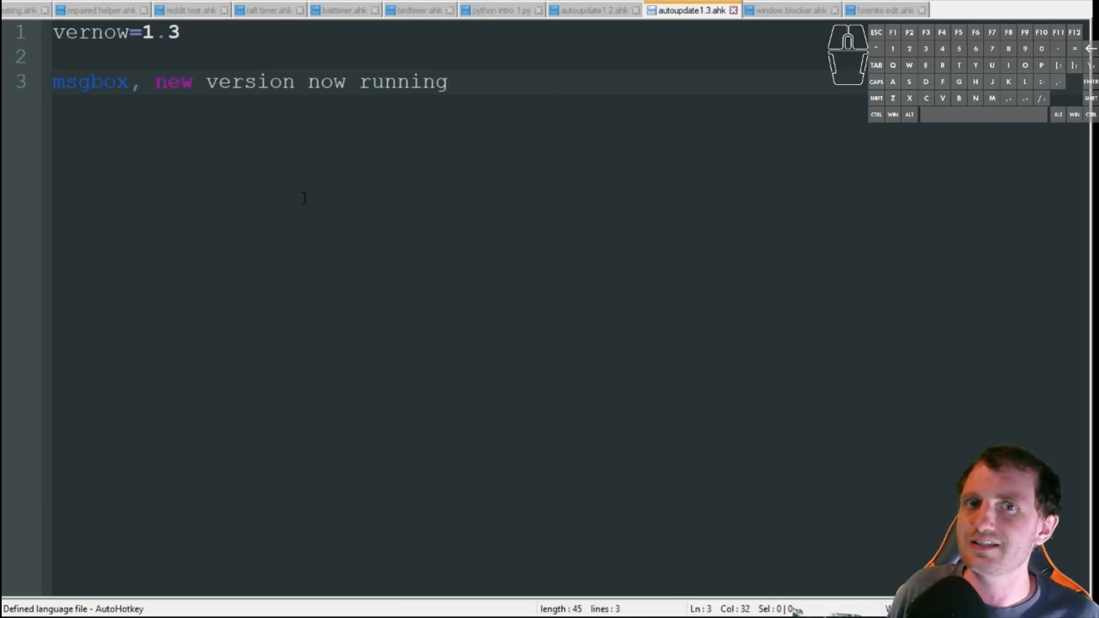
pyautogui.click(449, 81)
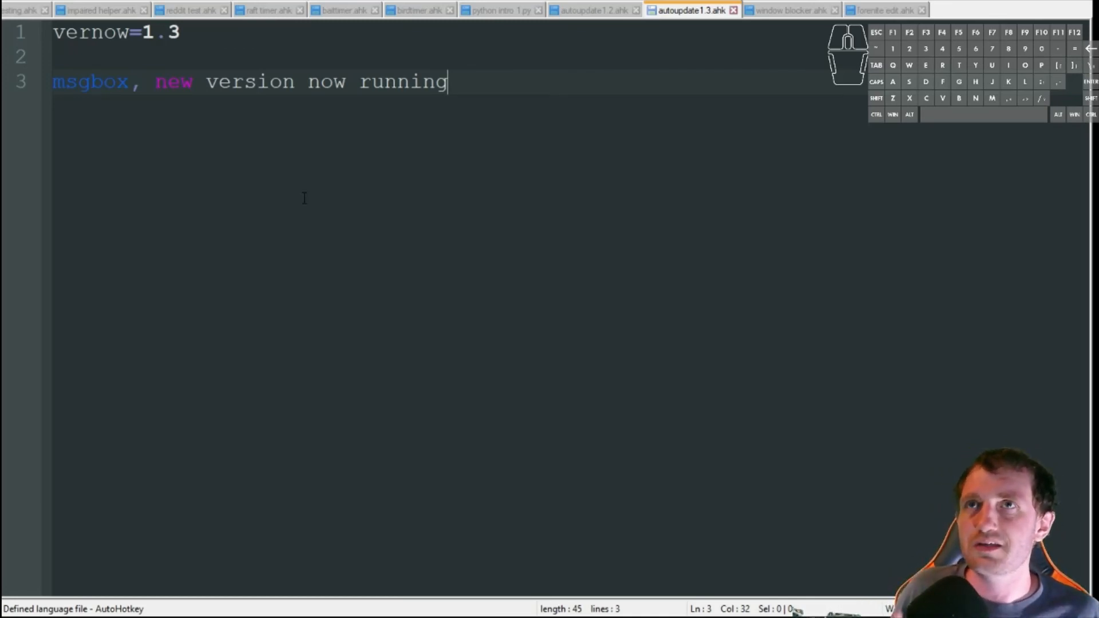